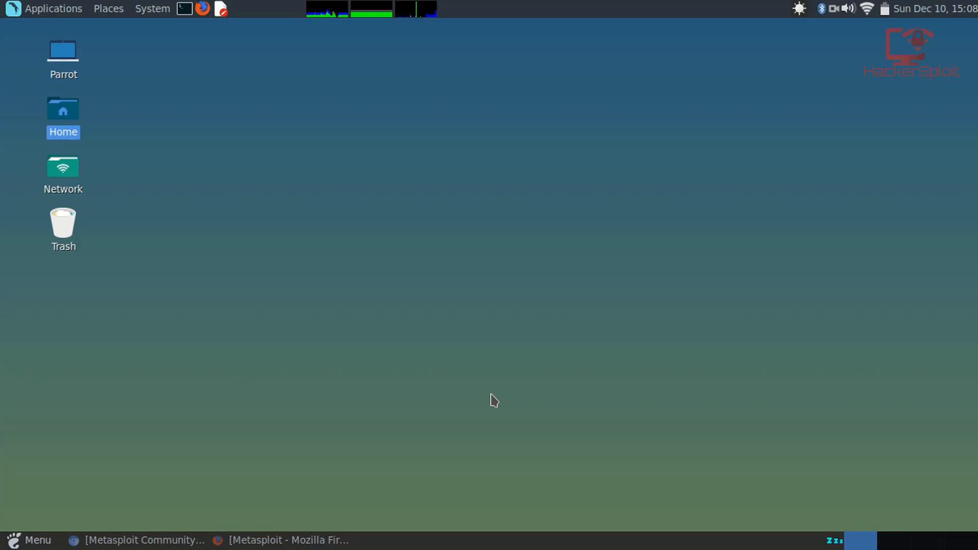
mouse_move(795, 16)
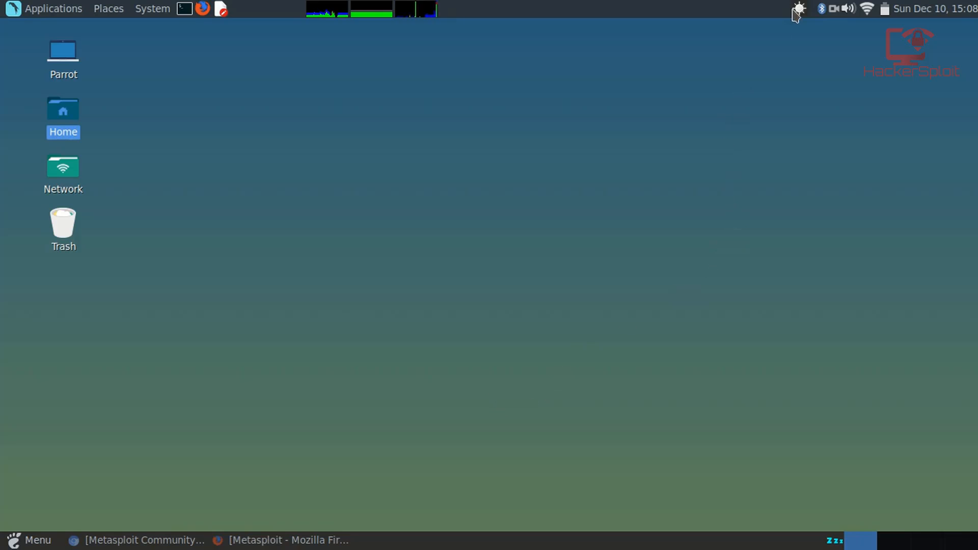
Scroll the Rapid7 Metasploit Community download page to the registration form and select First Name
click(799, 8)
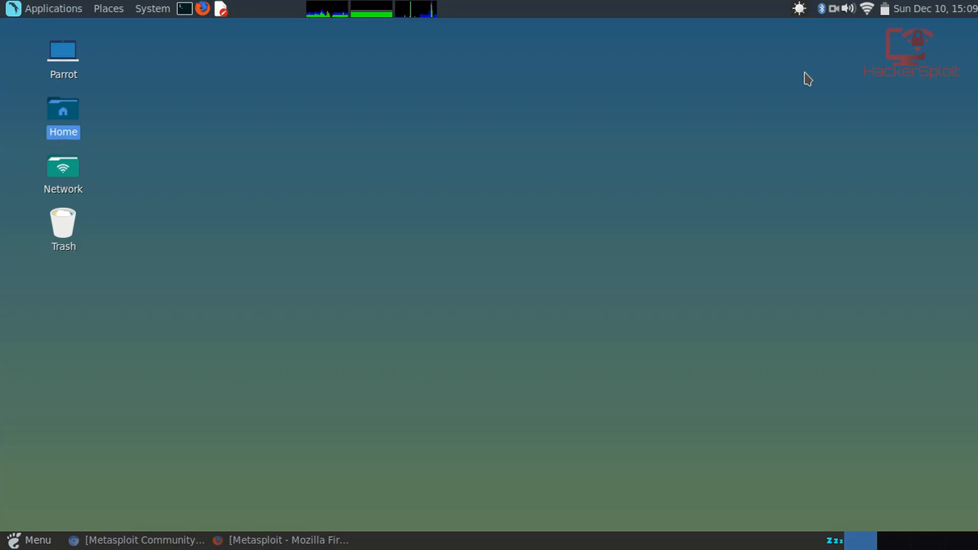
mouse_move(633, 142)
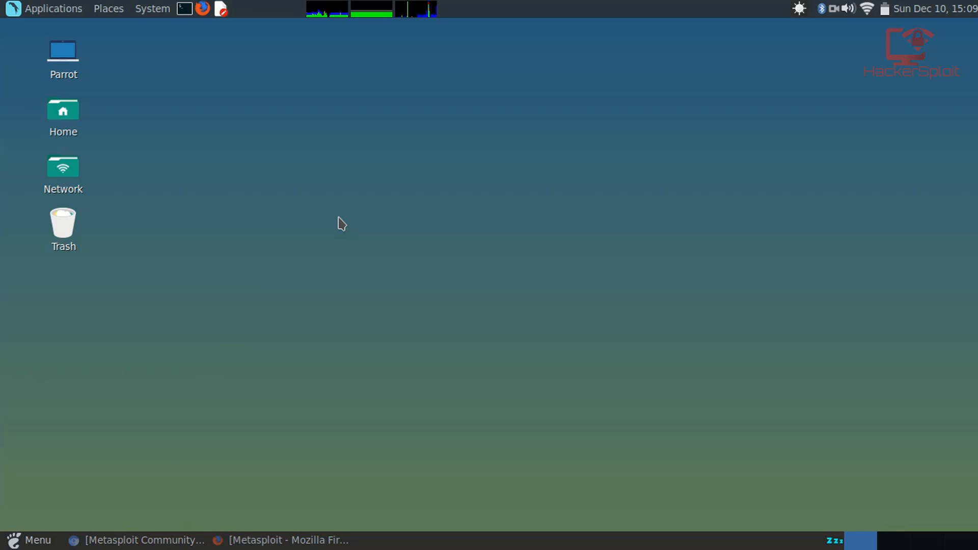
mouse_move(394, 190)
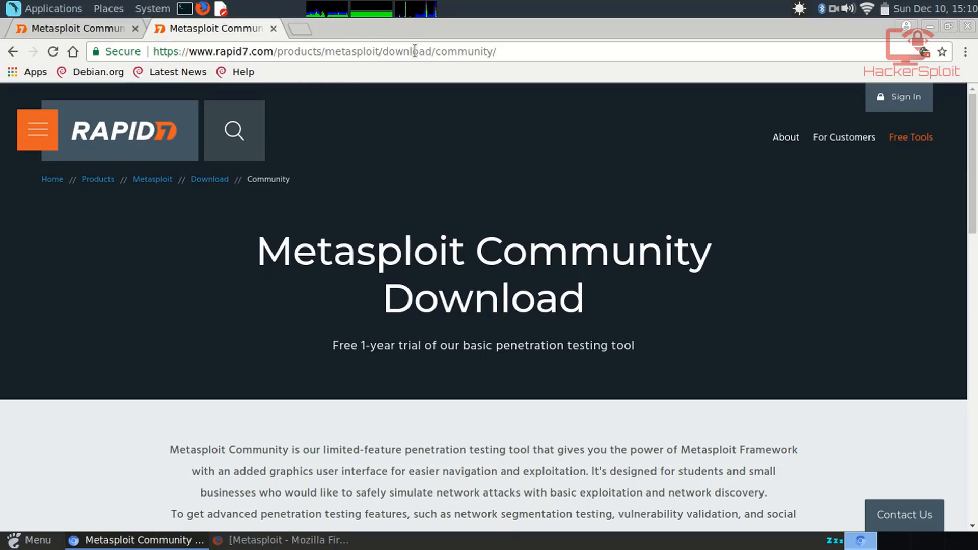
scroll(down, 3)
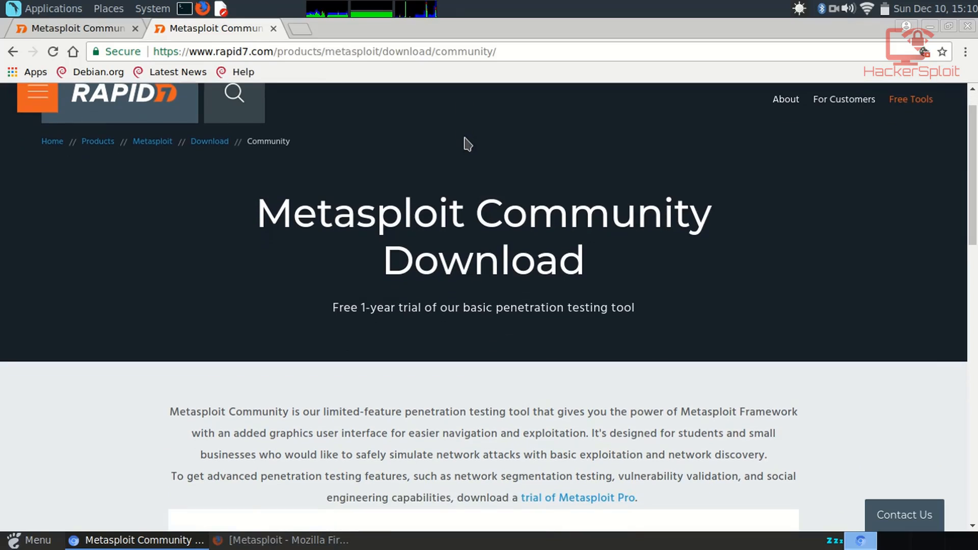
mouse_move(663, 212)
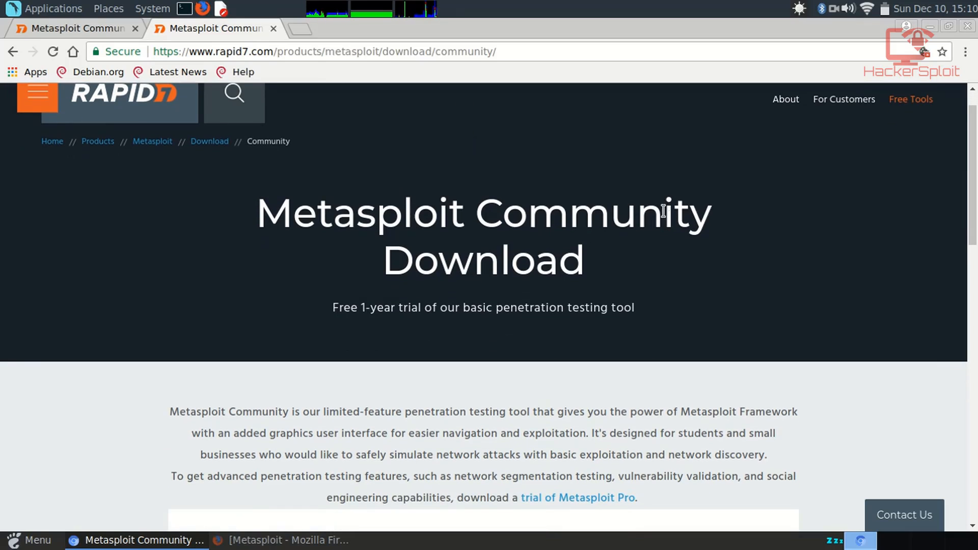
mouse_move(418, 298)
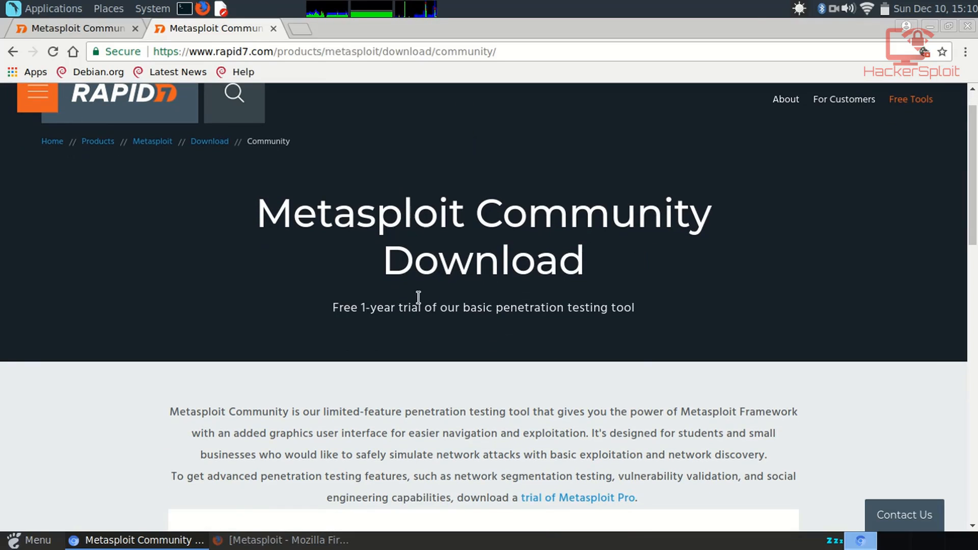
mouse_move(585, 303)
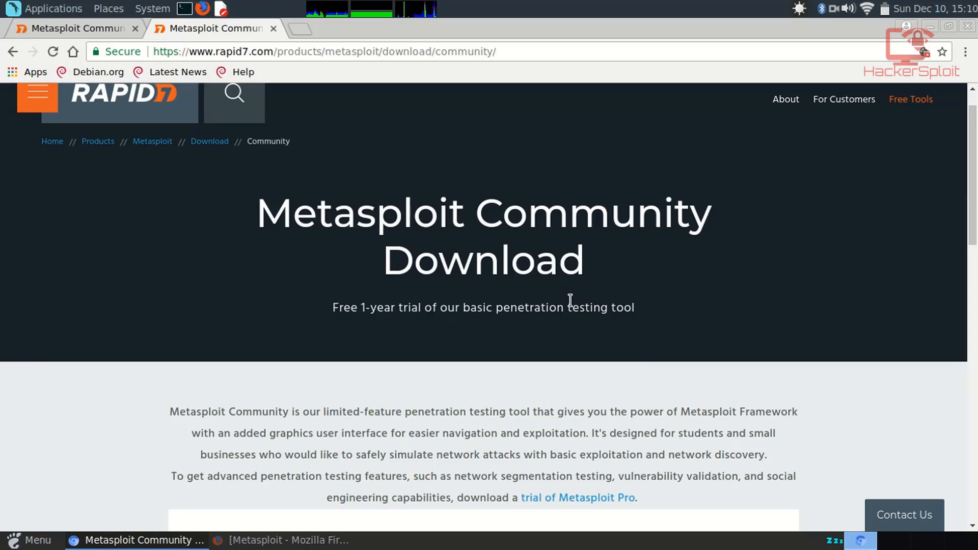
scroll(down, 3)
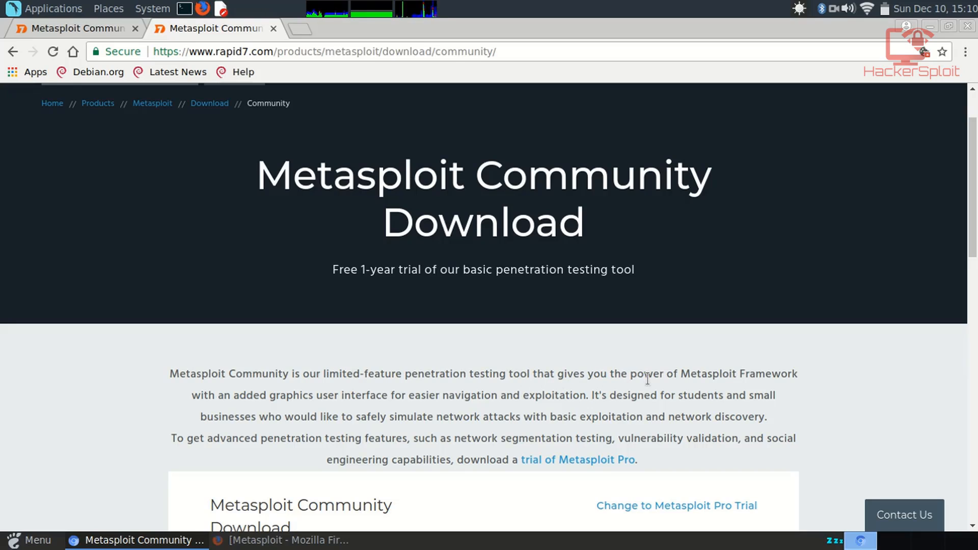
mouse_move(550, 391)
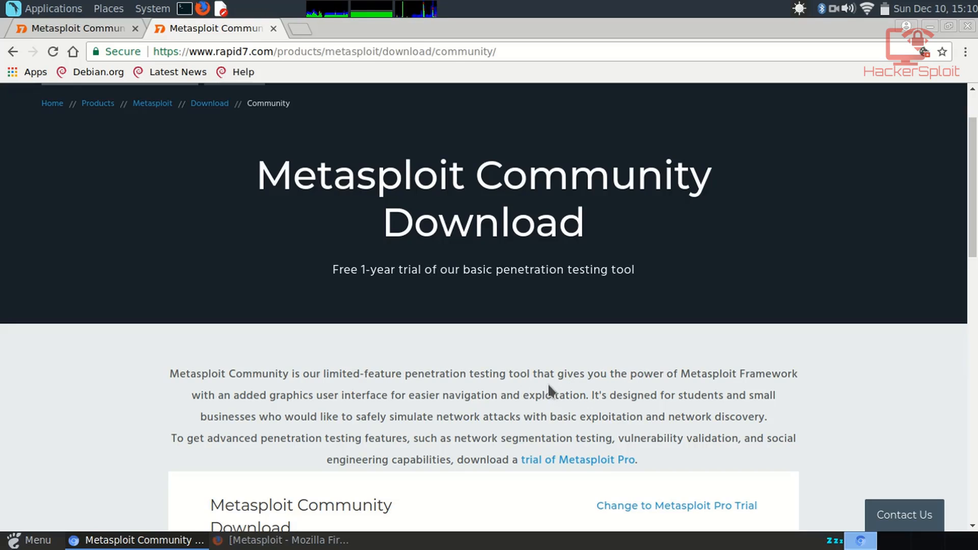
mouse_move(566, 399)
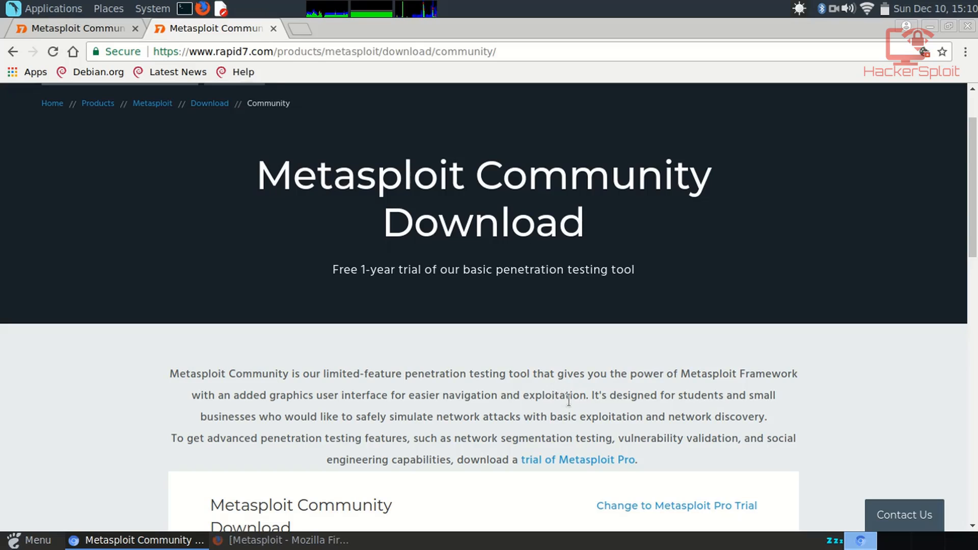
mouse_move(622, 397)
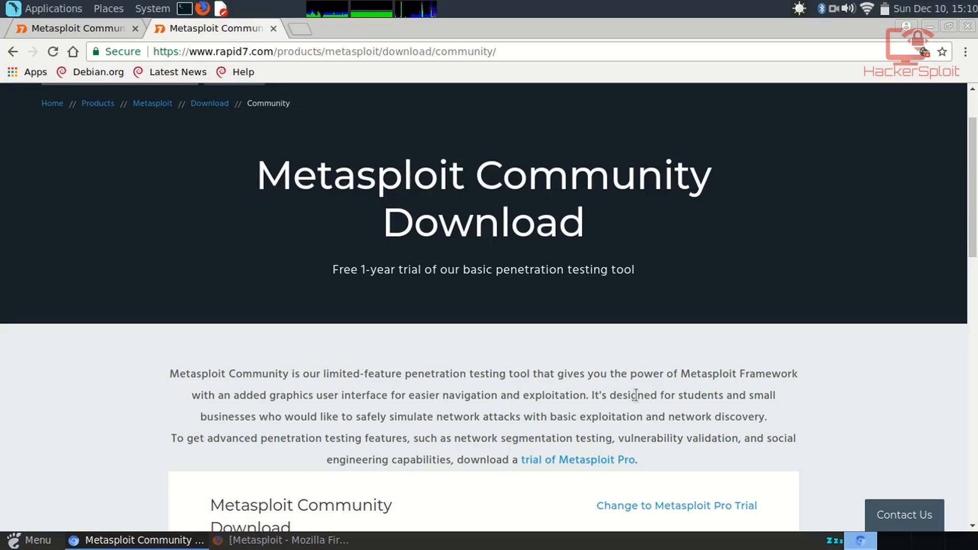
scroll(down, 3)
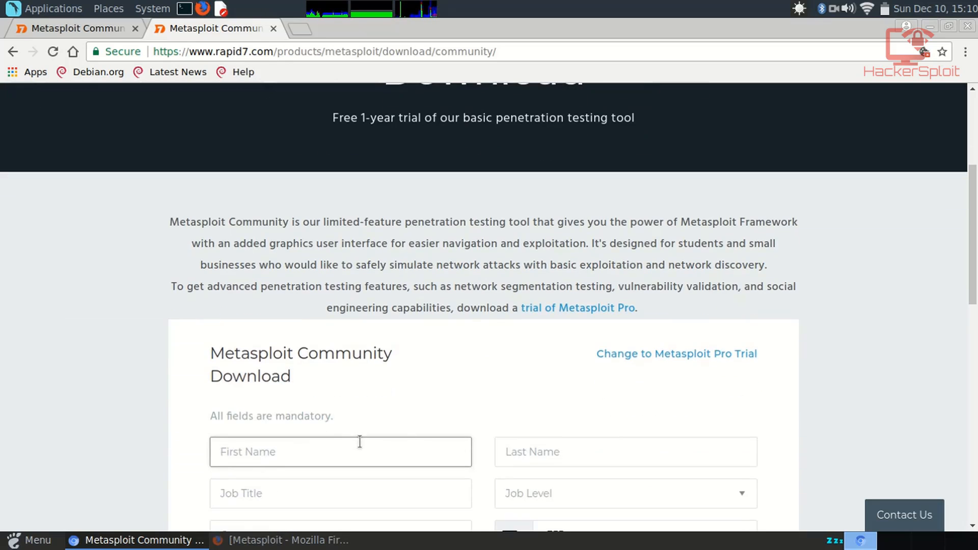
click(340, 451)
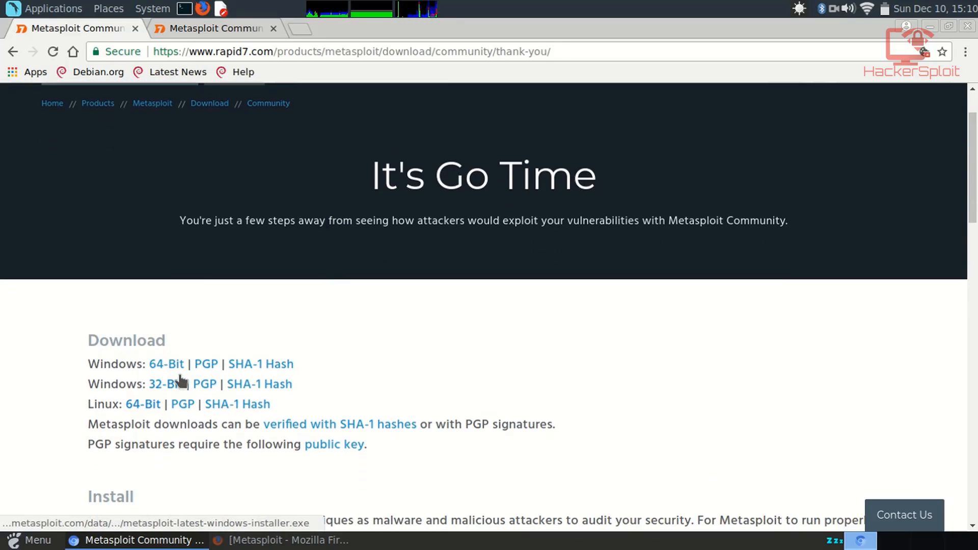
mouse_move(166, 368)
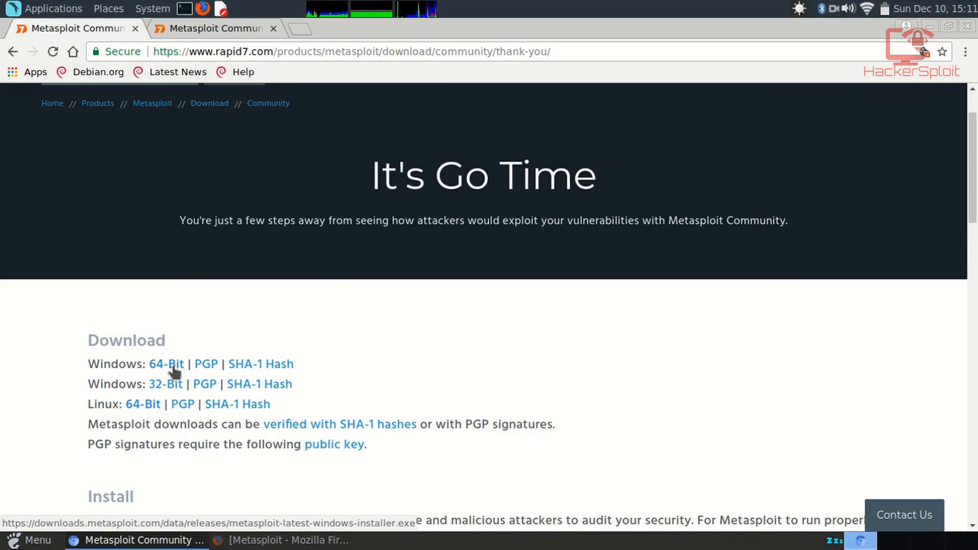
mouse_move(142, 404)
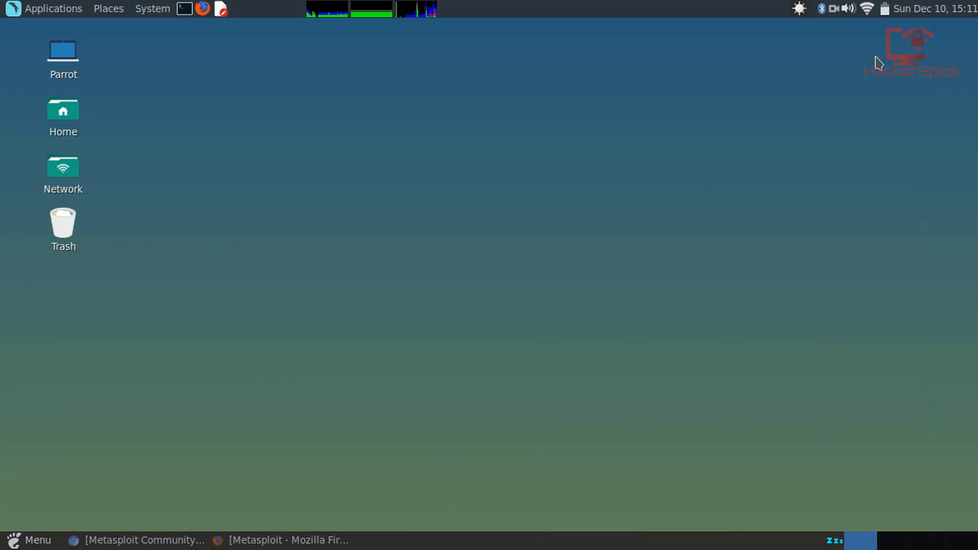
Browse Home to Downloads and select metasploit-latest-linux-x64-installer.run
double_click(63, 112)
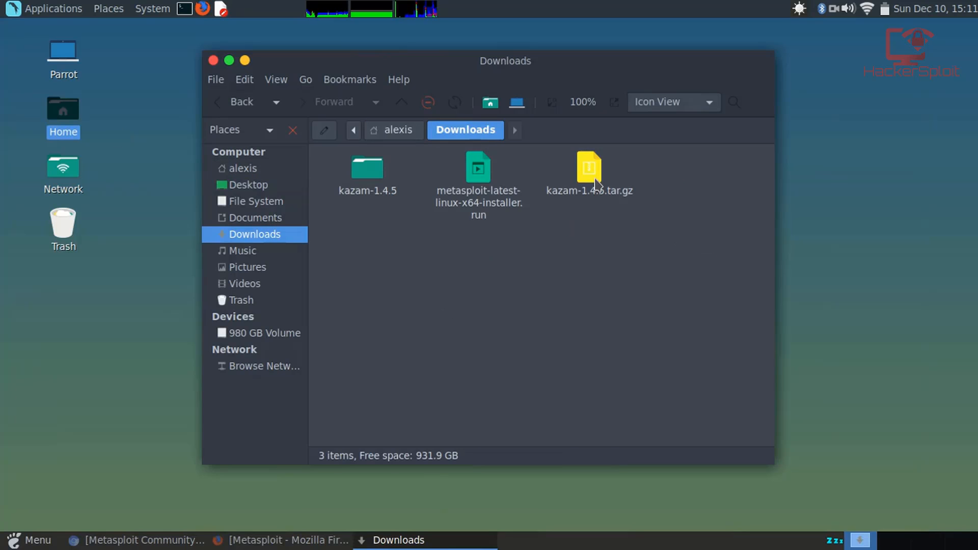
click(478, 174)
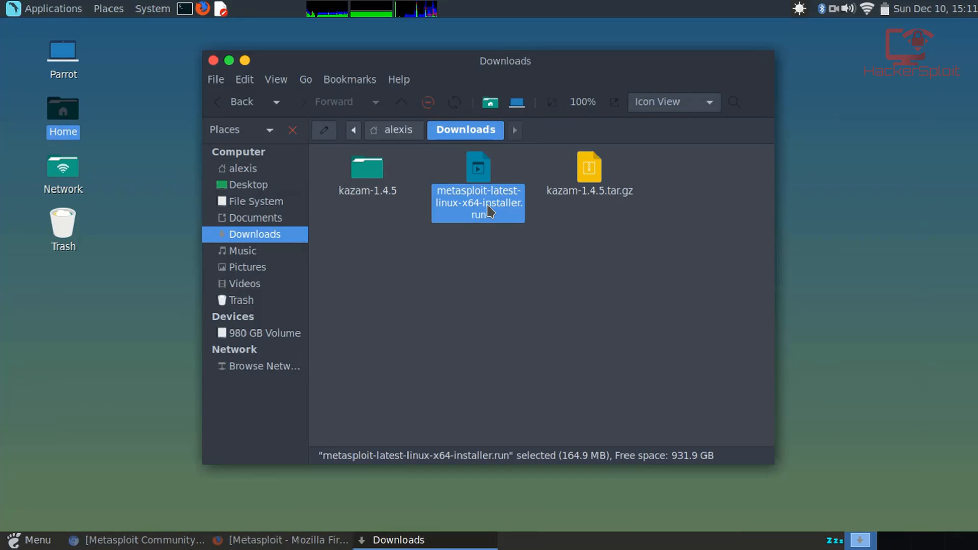
click(530, 300)
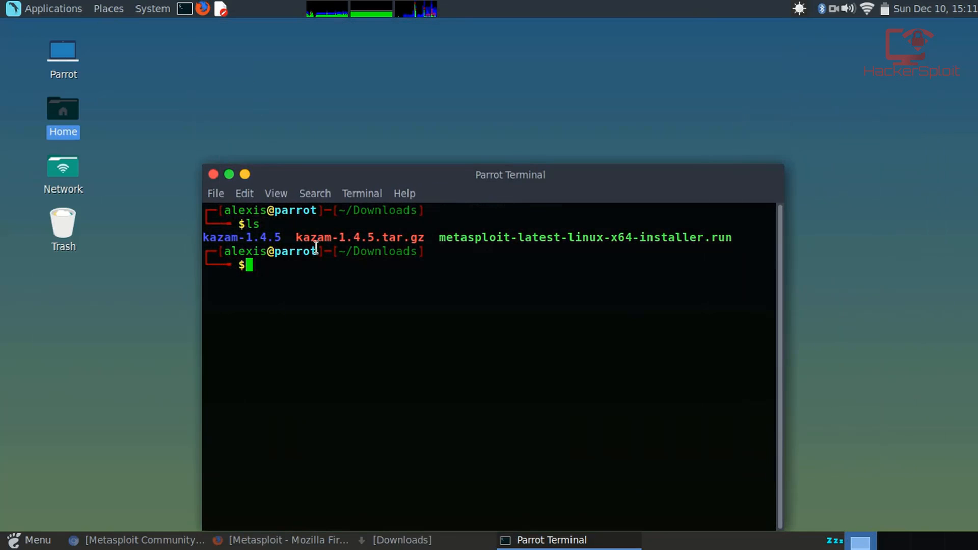
Run chmod +x on metasploit-latest-linux-x64-installer.run in ~/Downloads
text(chm)
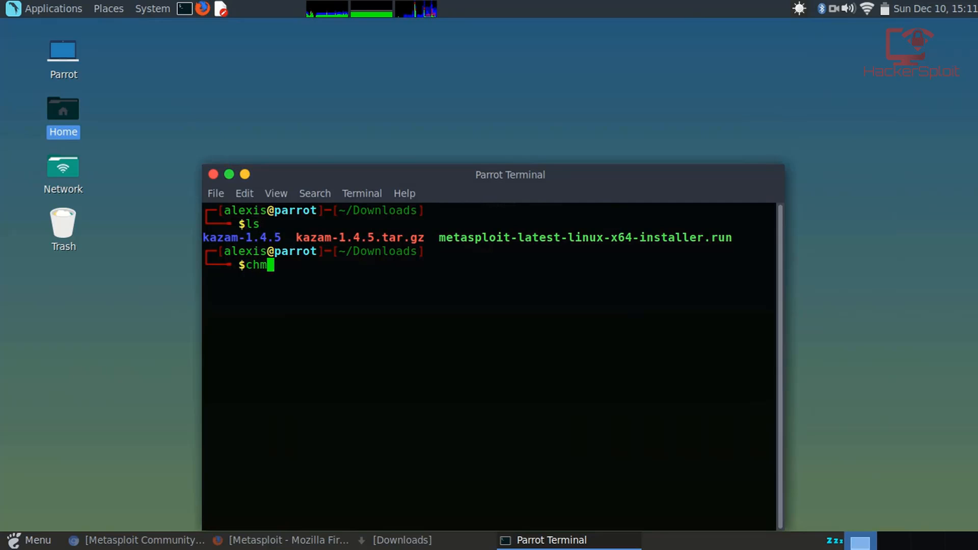
text(od =x)
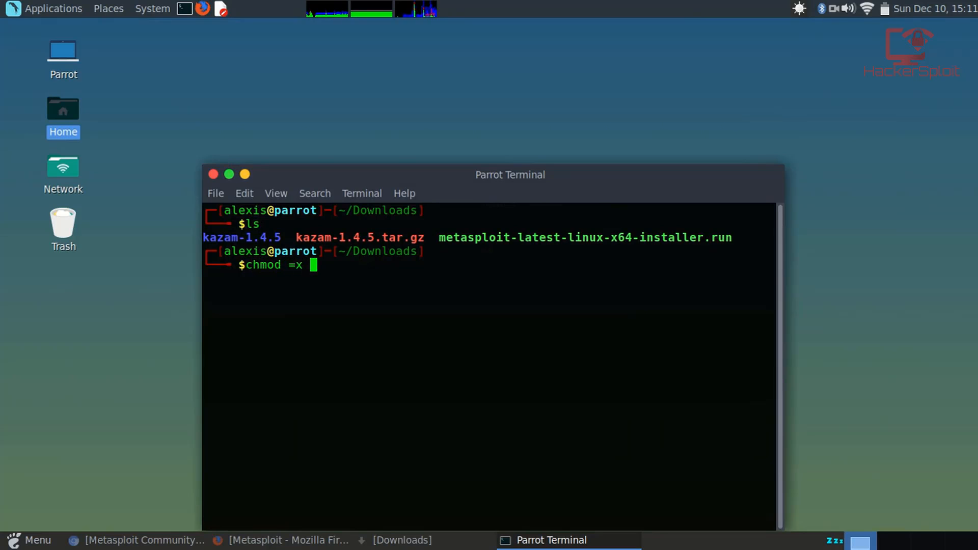
text(+)
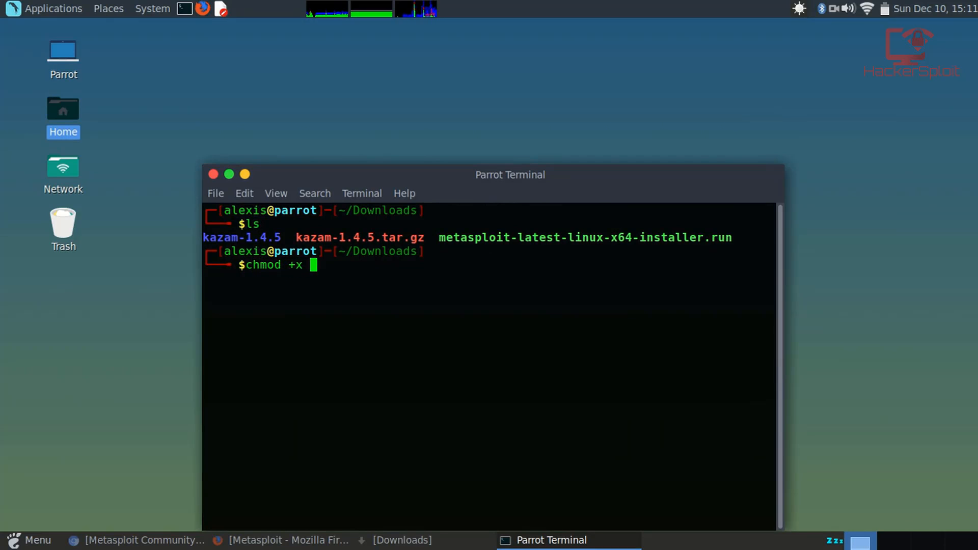
text(metasploit-latest-linux-x64-installer.run)
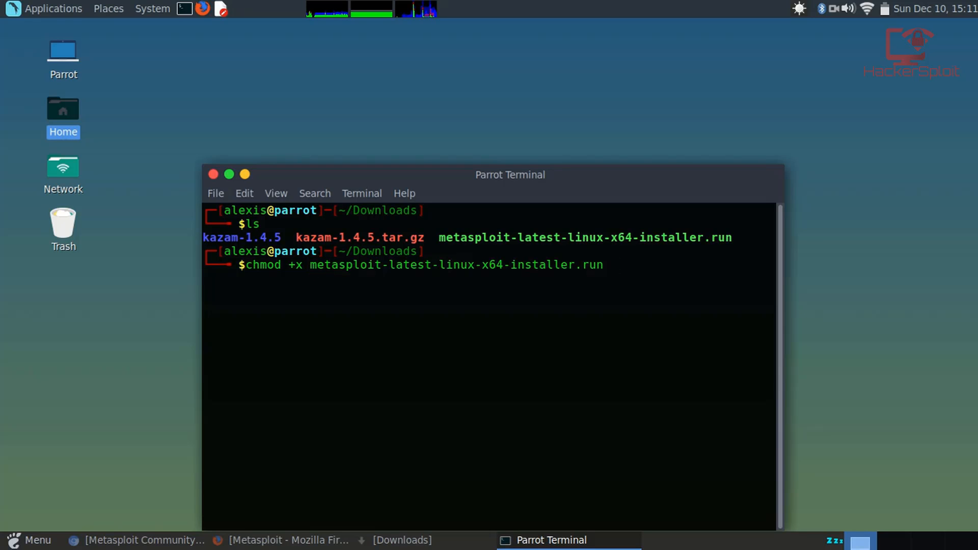
key(Return)
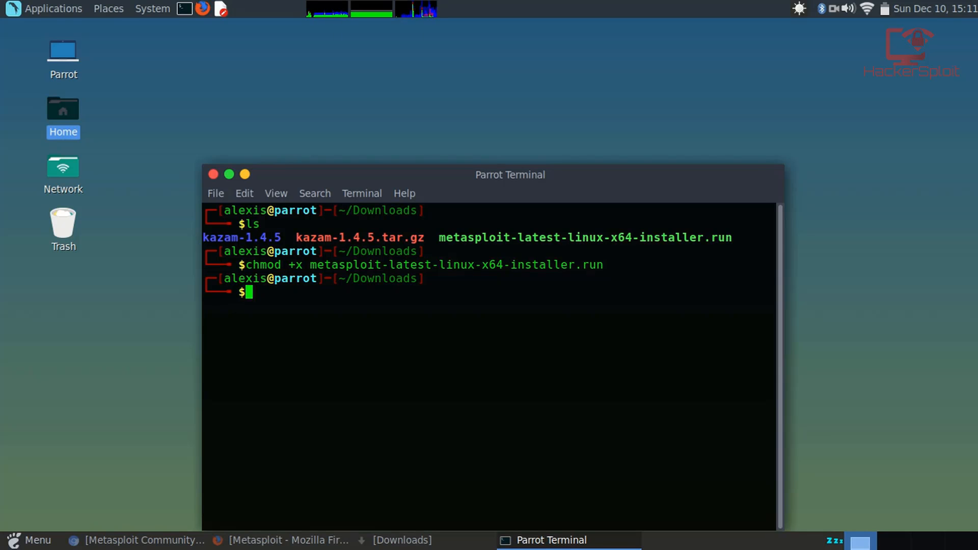
drag(510, 175, 506, 128)
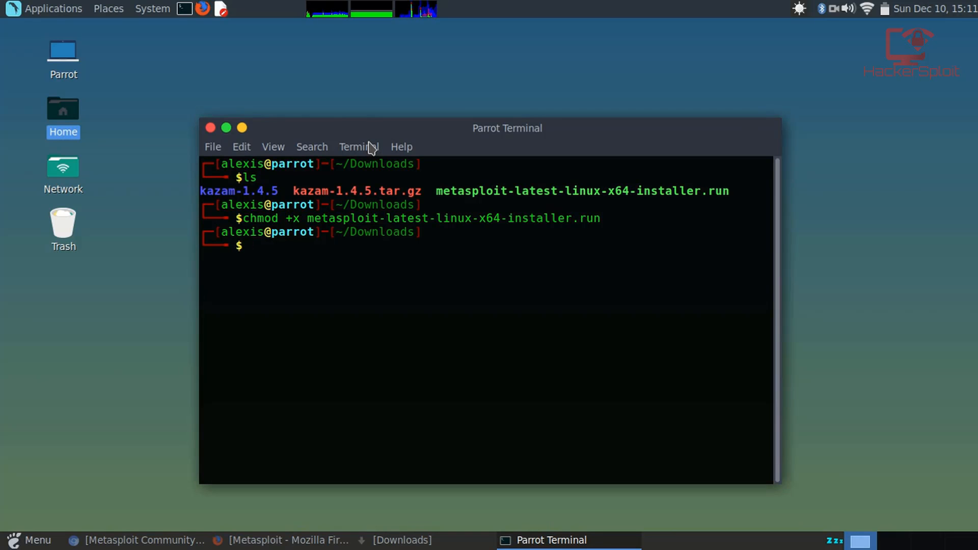
mouse_move(374, 147)
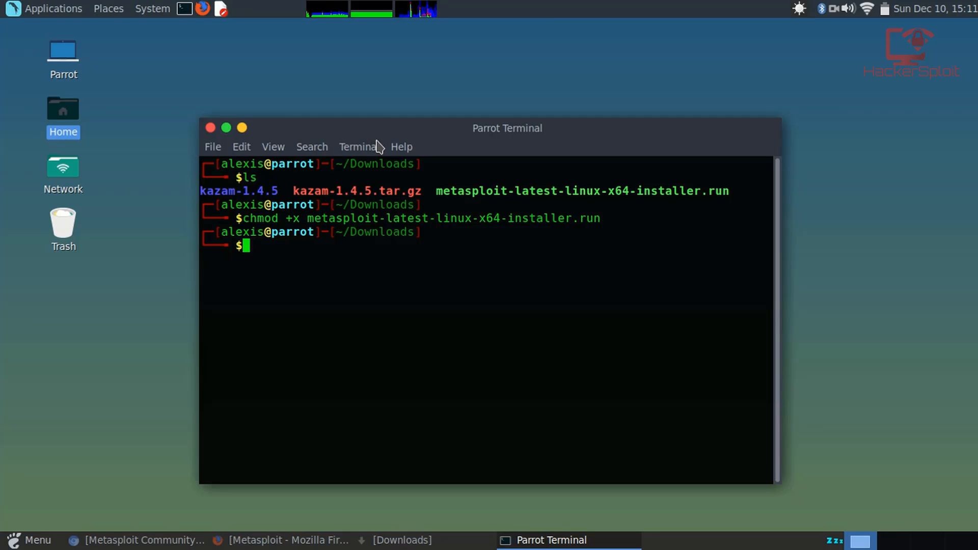
mouse_move(379, 144)
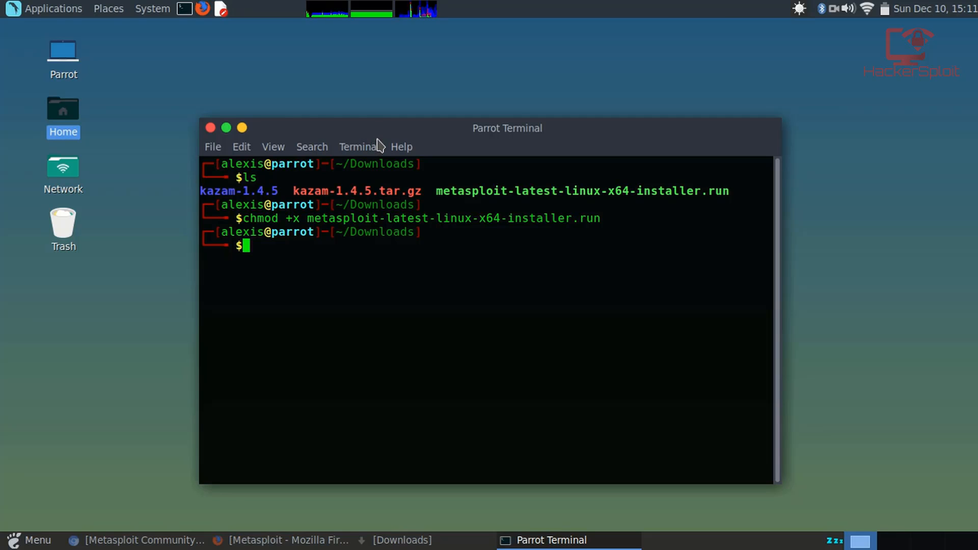
mouse_move(237, 142)
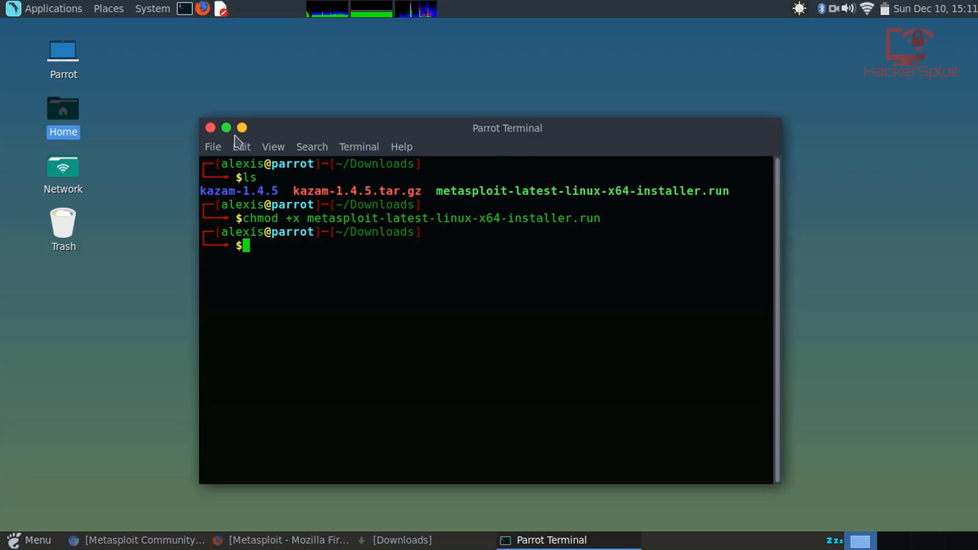
mouse_move(221, 144)
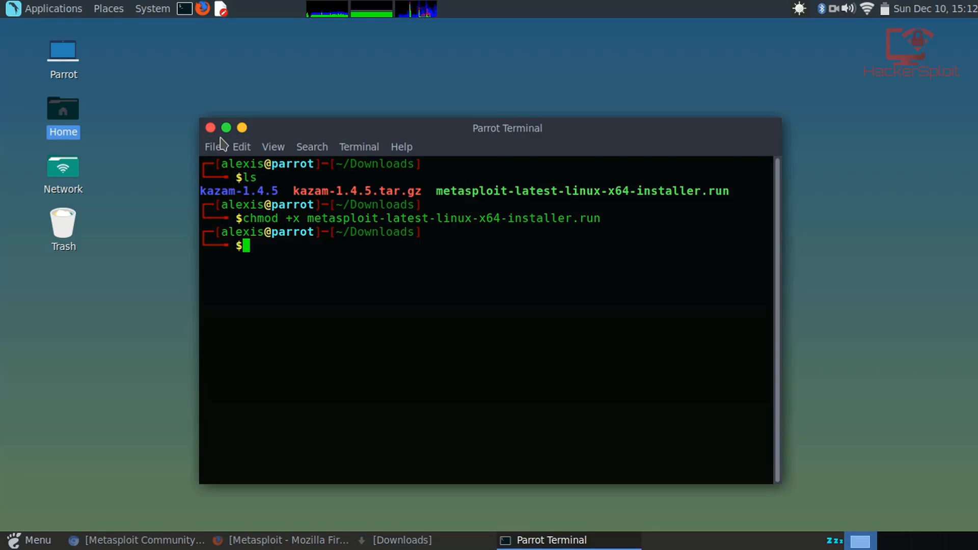
mouse_move(221, 141)
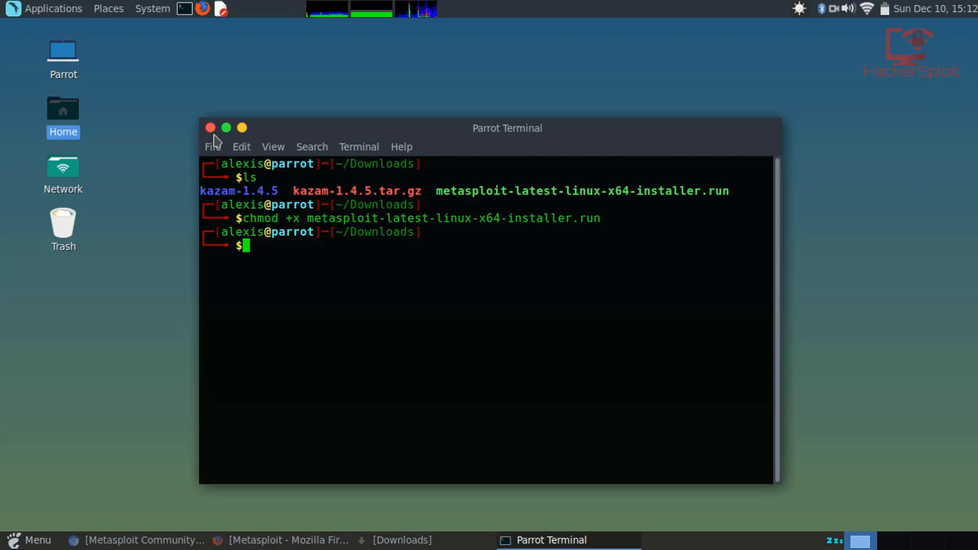
mouse_move(210, 128)
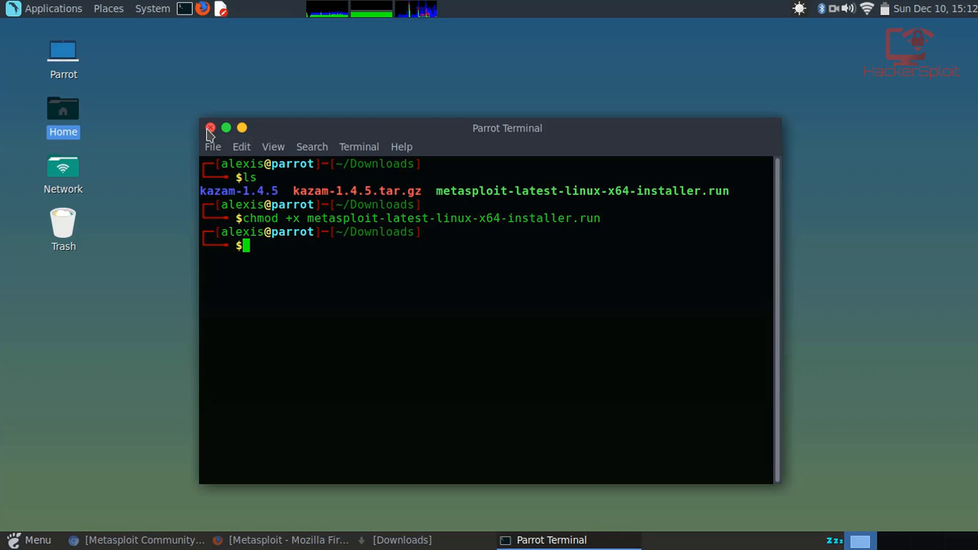
mouse_move(210, 128)
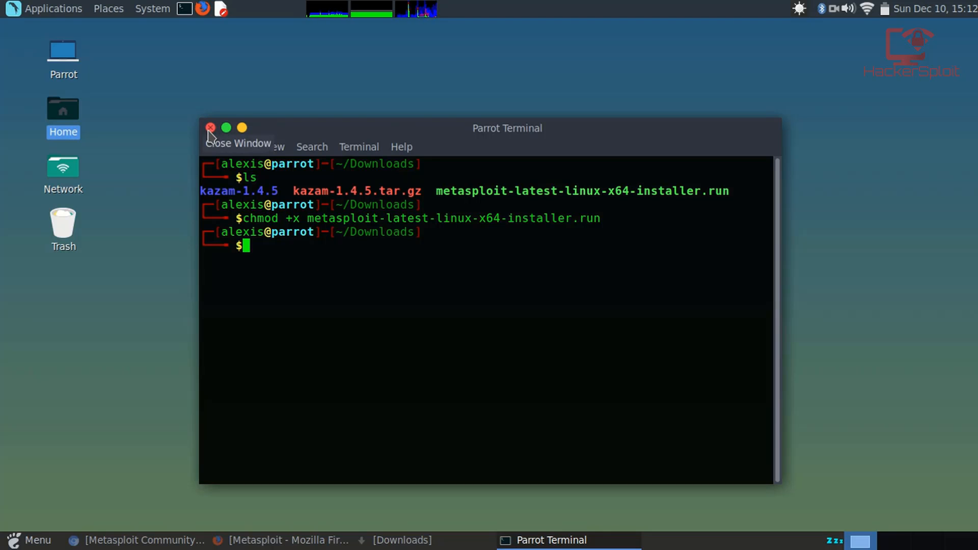
mouse_move(271, 252)
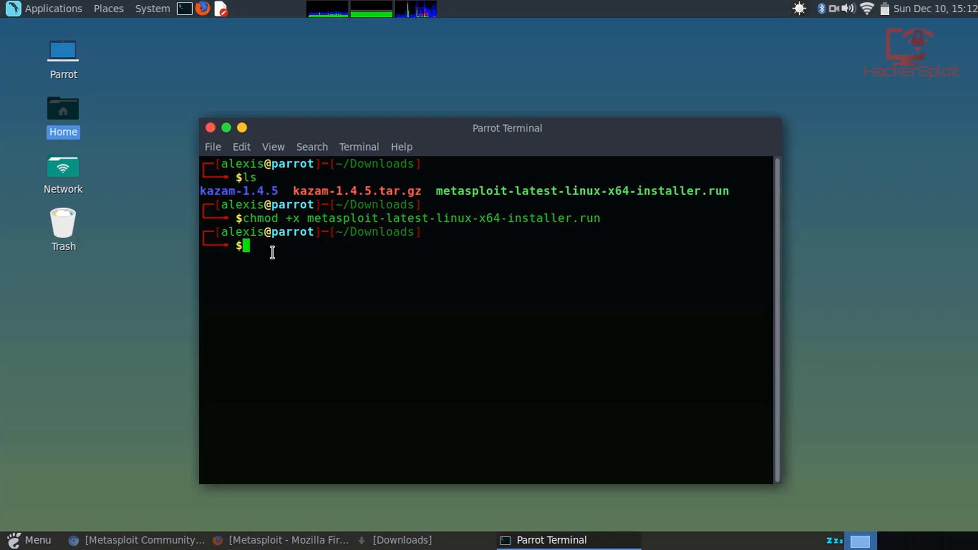
Run 'service metasploit start' and authenticate with the account password
text(se)
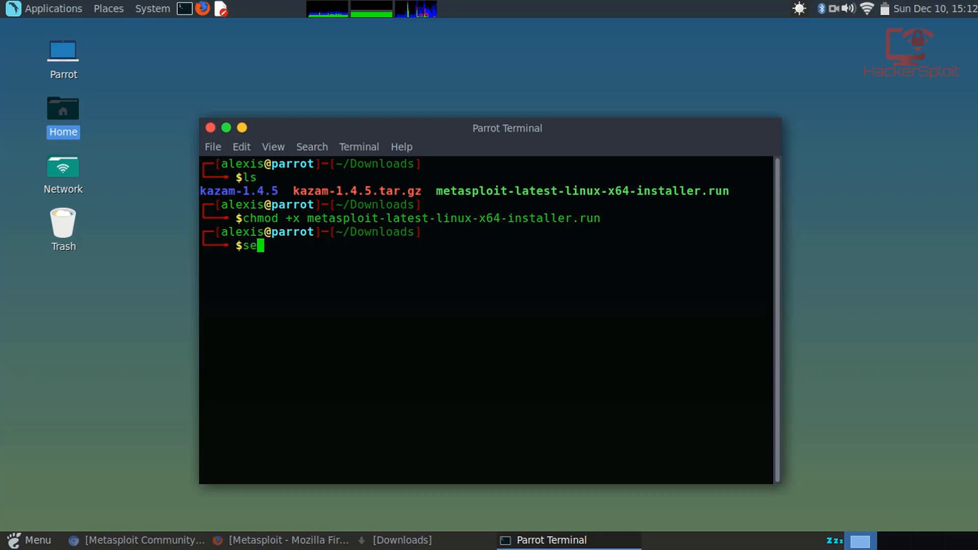
text(rvice)
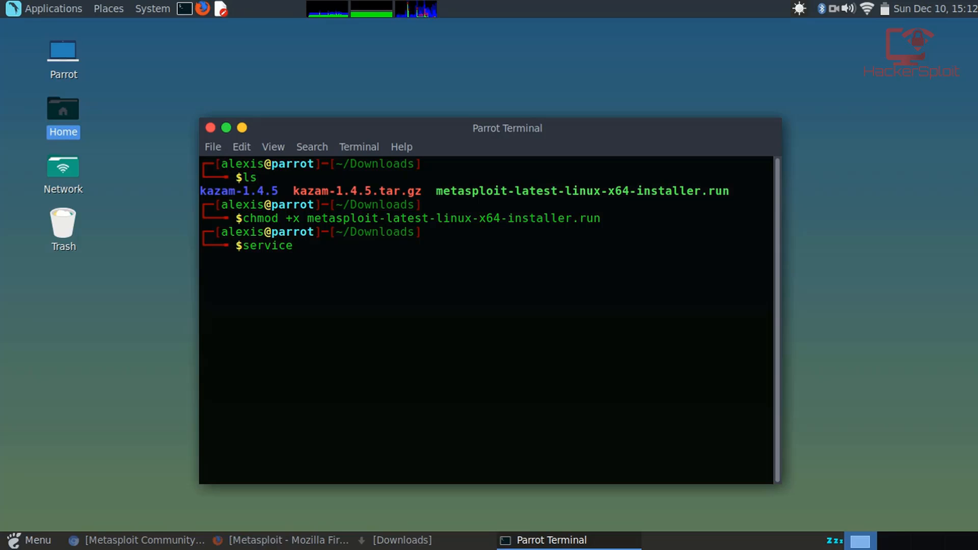
text(" ")
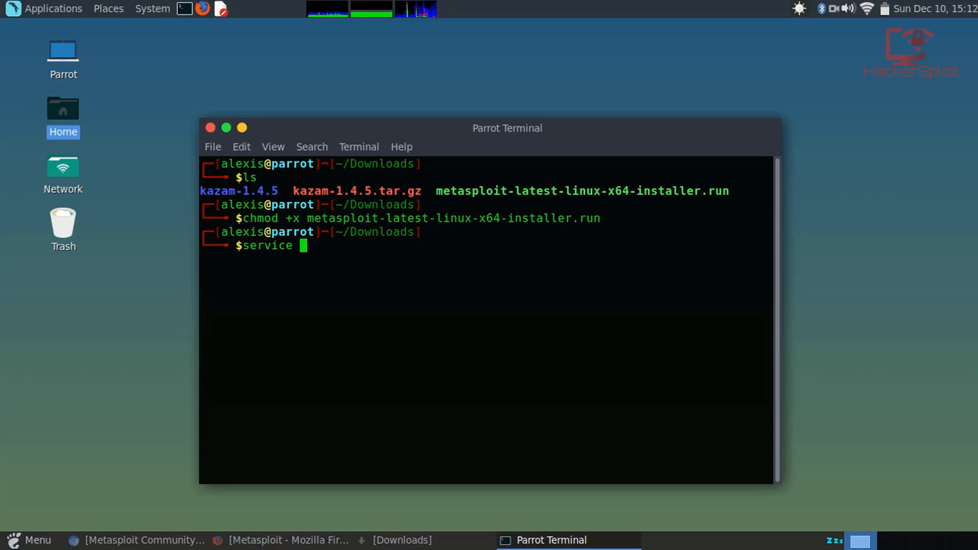
text(metasplo)
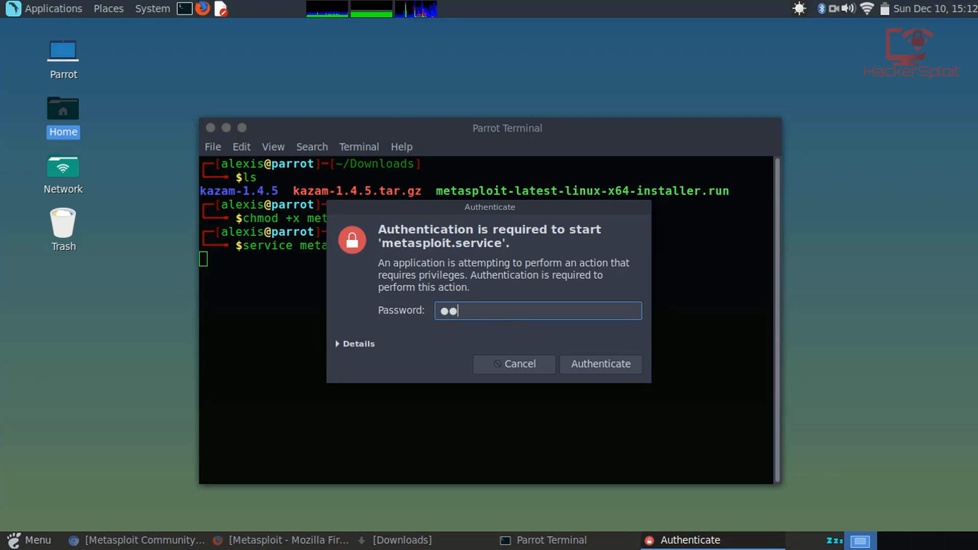
click(599, 364)
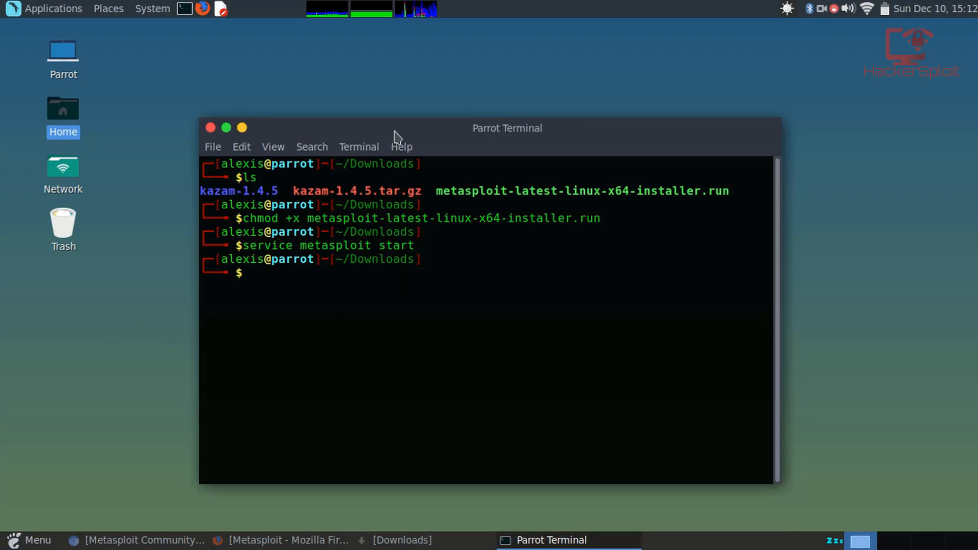
drag(506, 128, 518, 117)
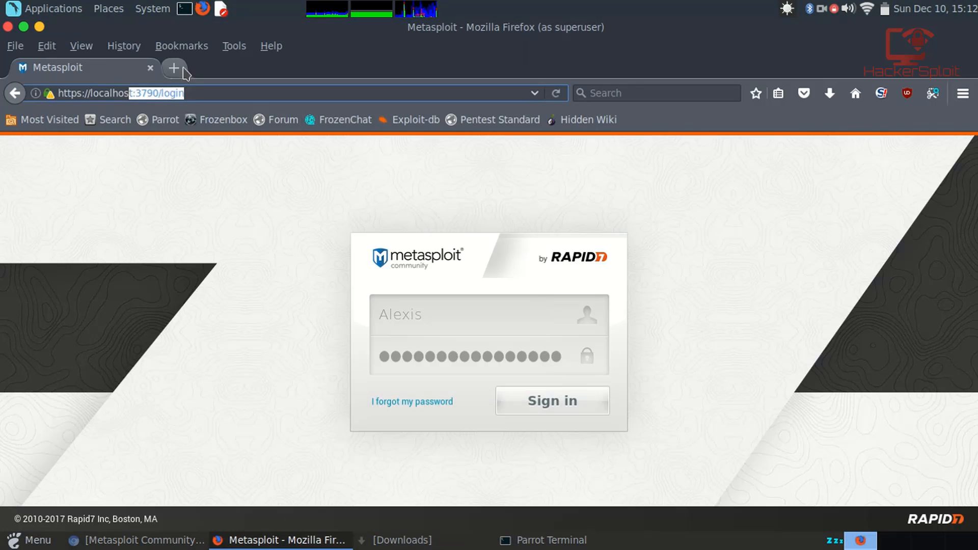
click(174, 67)
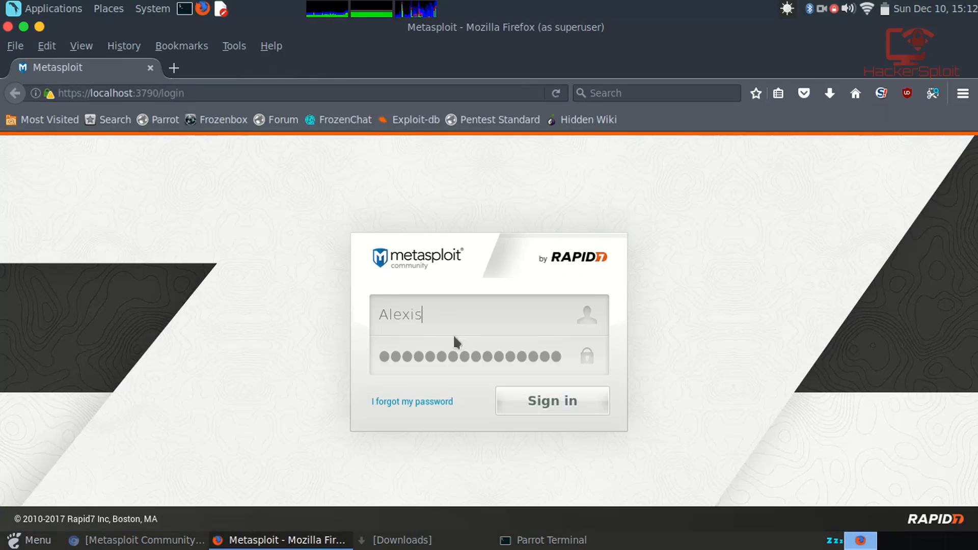
mouse_move(447, 313)
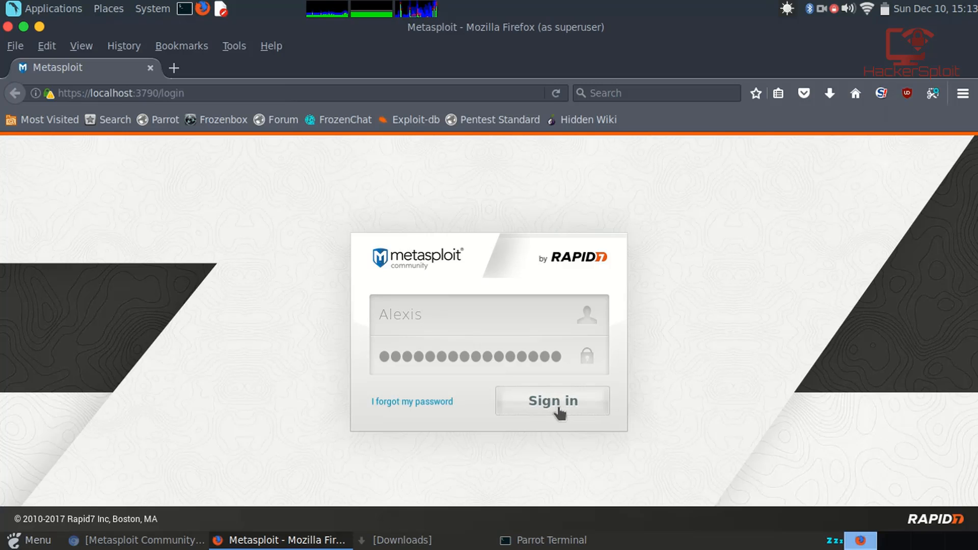
click(551, 400)
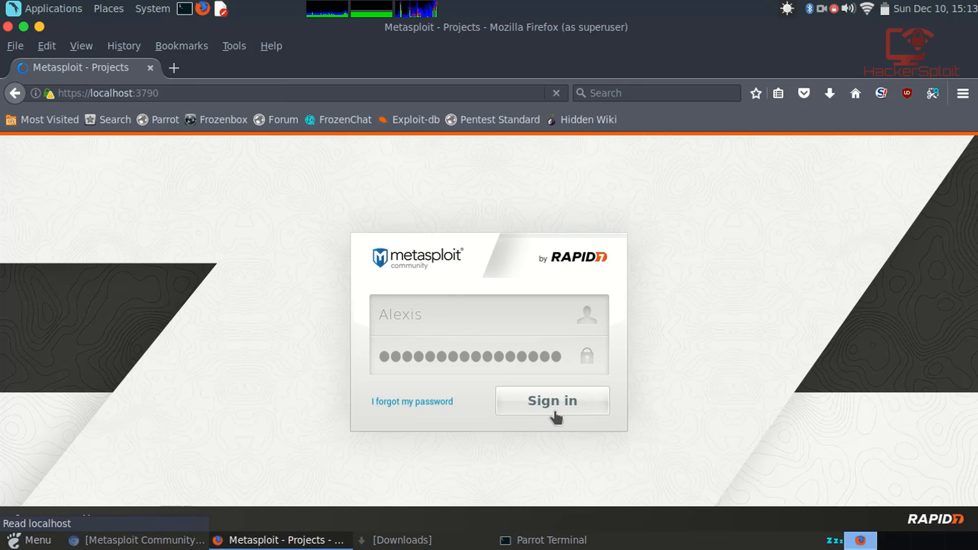
click(552, 400)
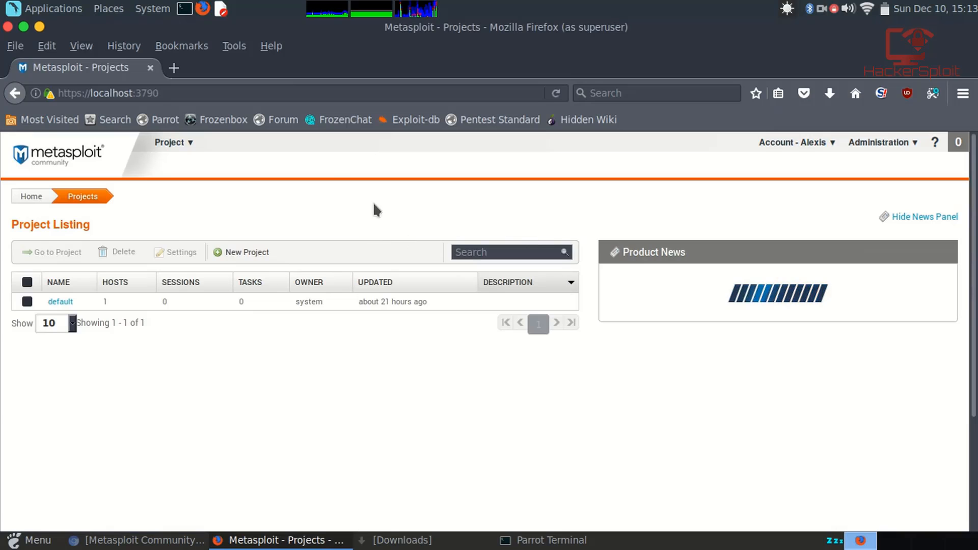
mouse_move(354, 216)
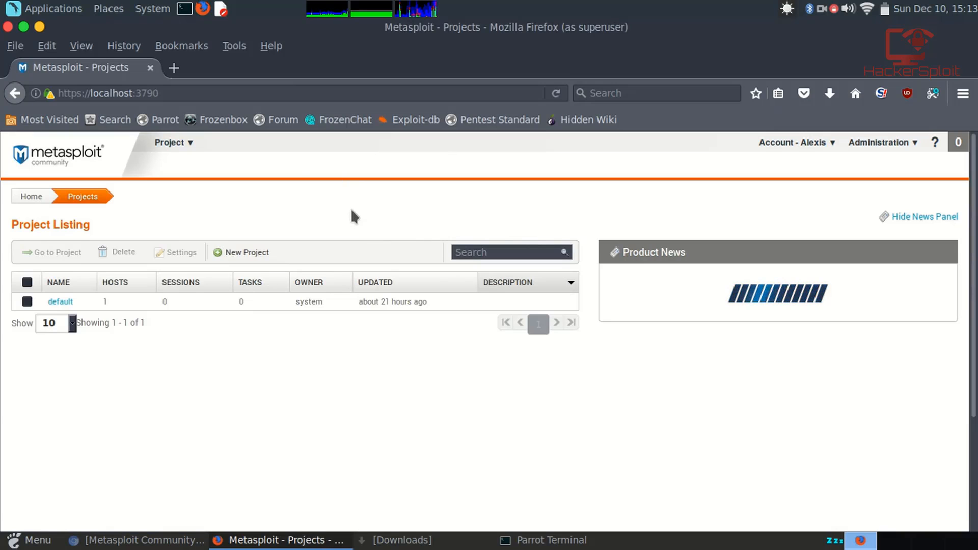
mouse_move(355, 193)
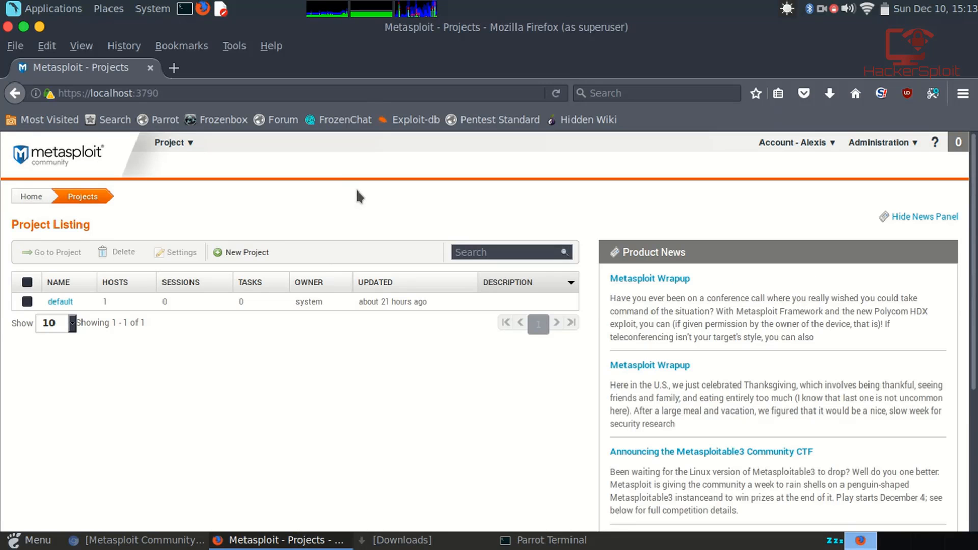
mouse_move(372, 178)
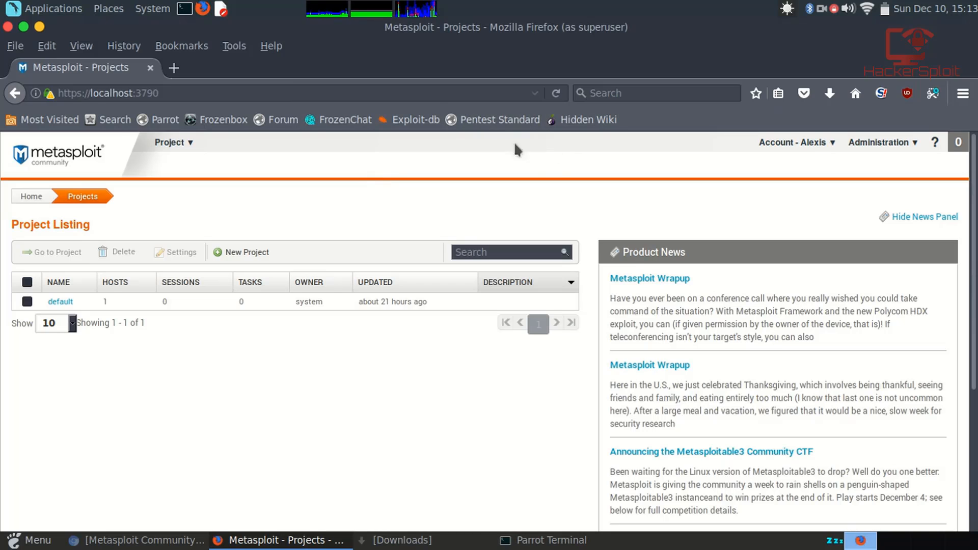
click(172, 142)
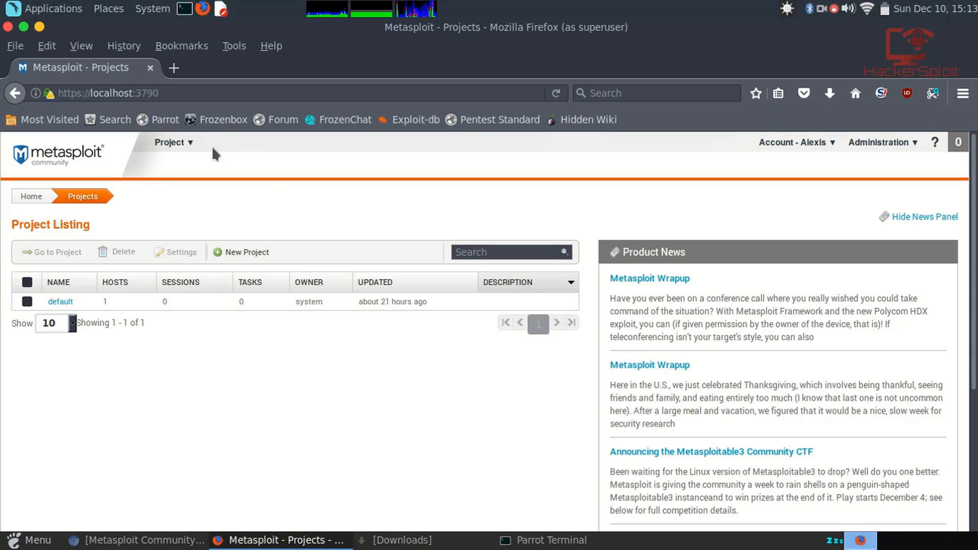
click(797, 142)
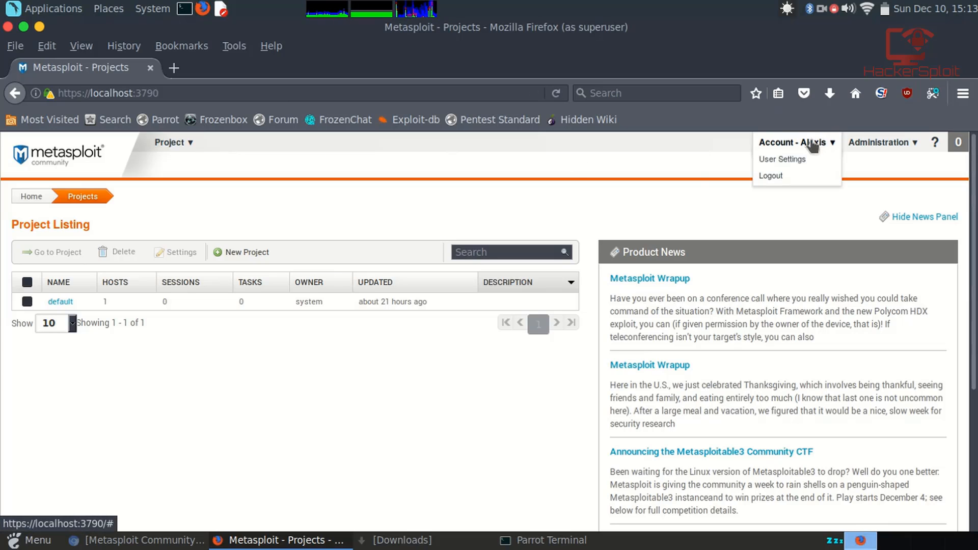
mouse_move(811, 147)
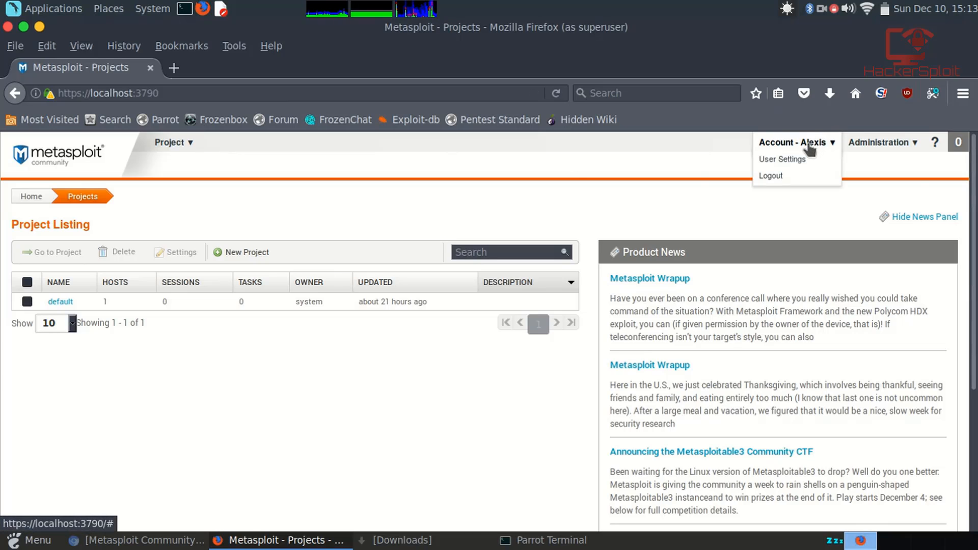
click(881, 142)
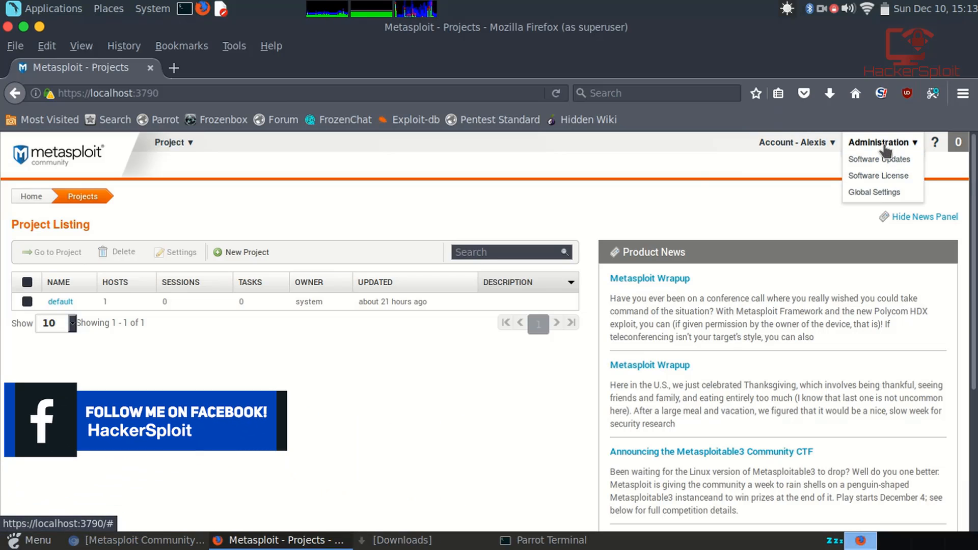
mouse_move(880, 159)
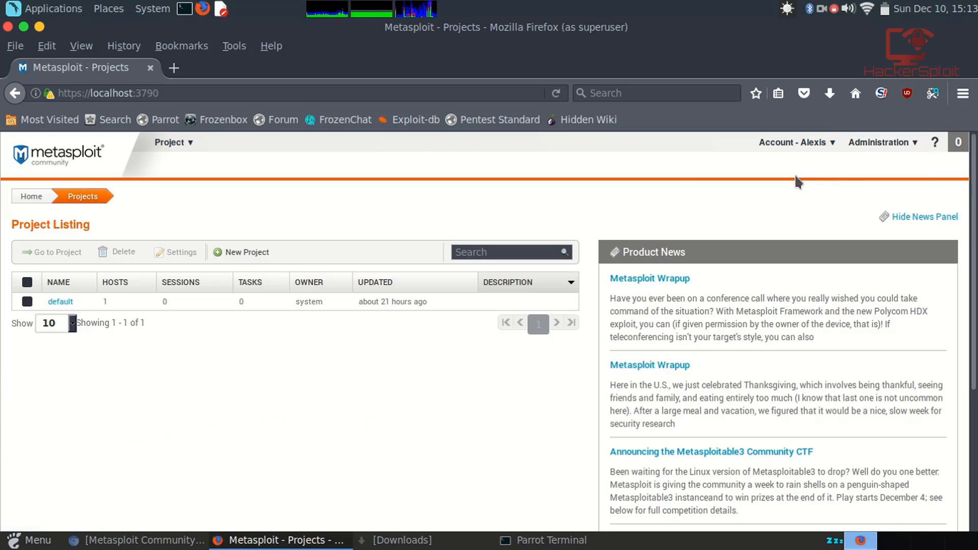
mouse_move(680, 182)
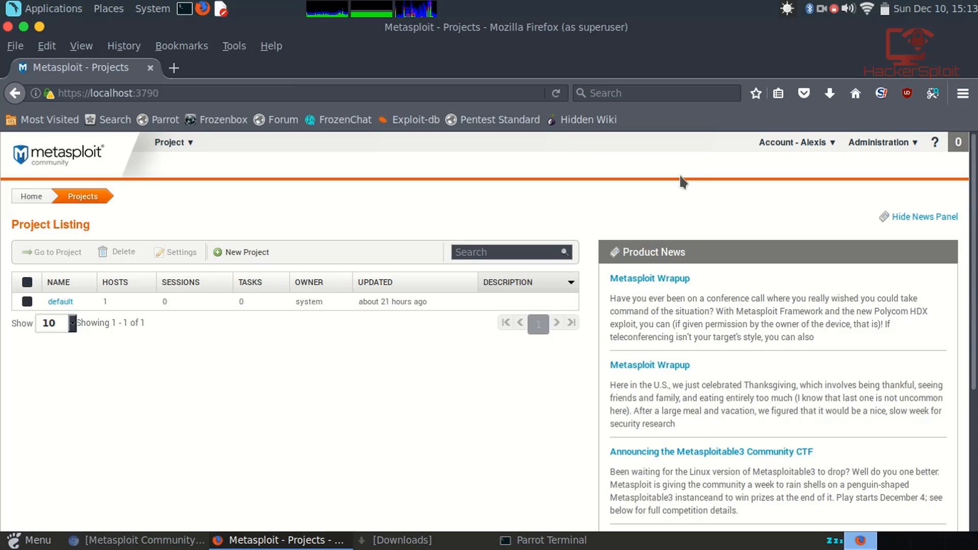
mouse_move(589, 269)
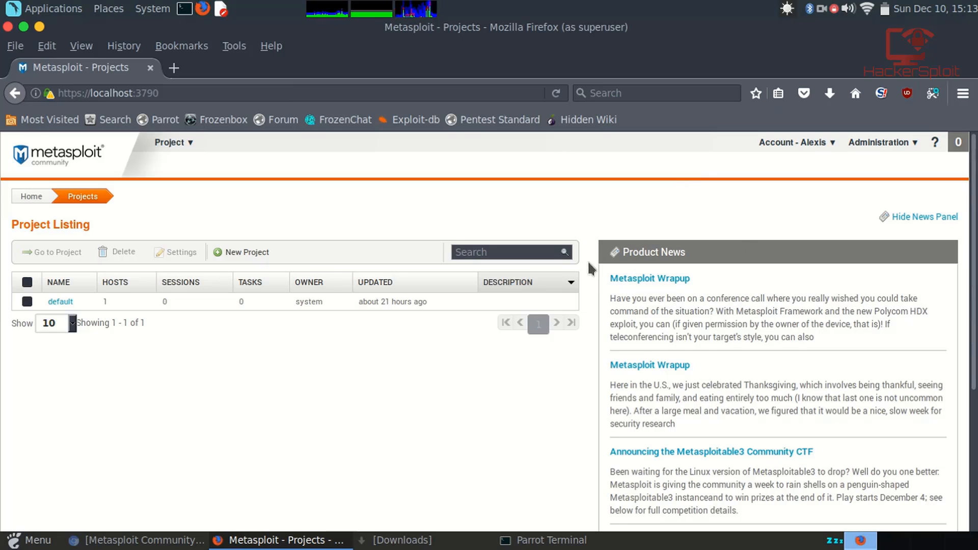
scroll(down, 3)
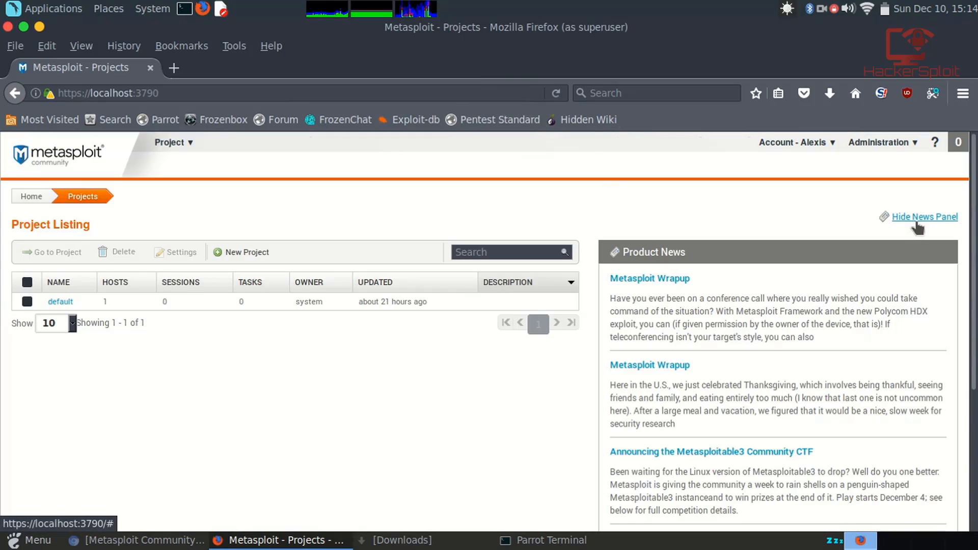
mouse_move(912, 225)
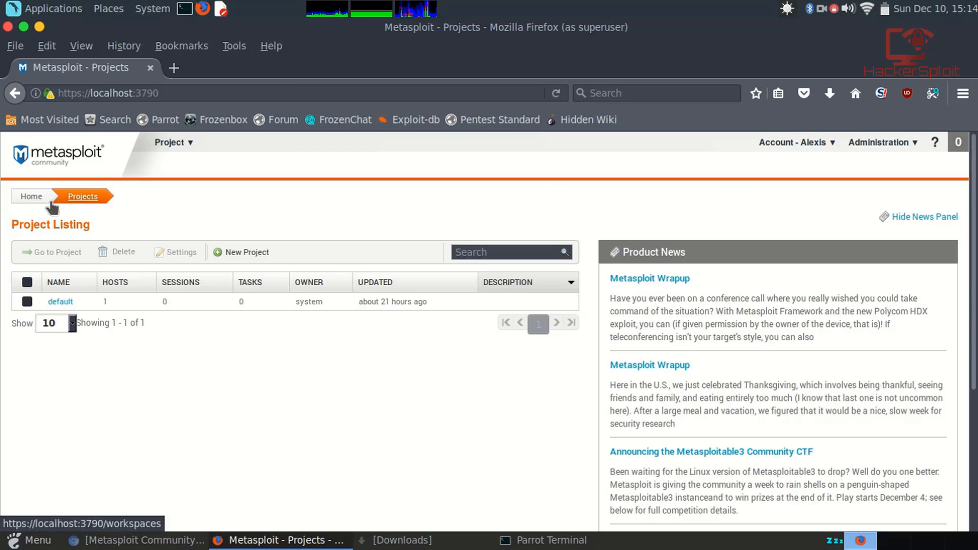
mouse_move(113, 242)
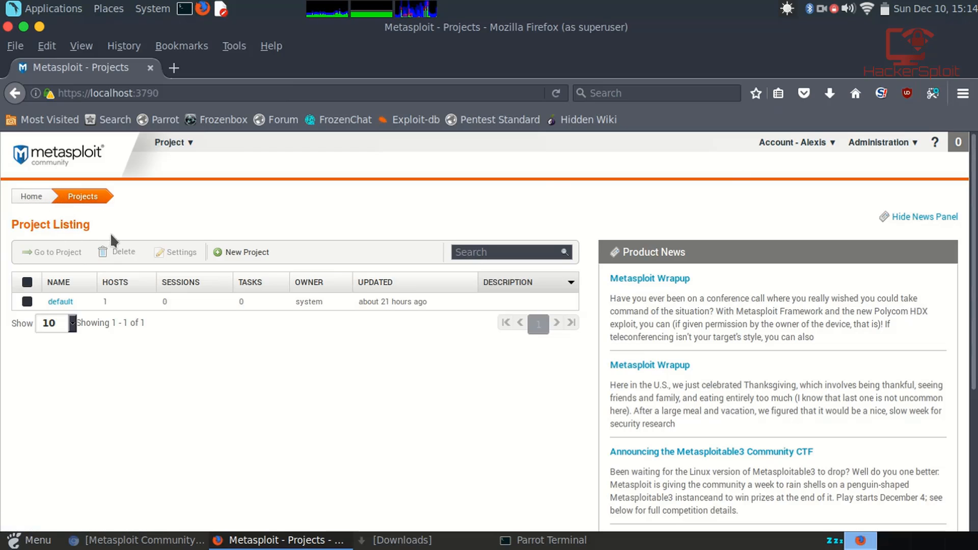
mouse_move(145, 258)
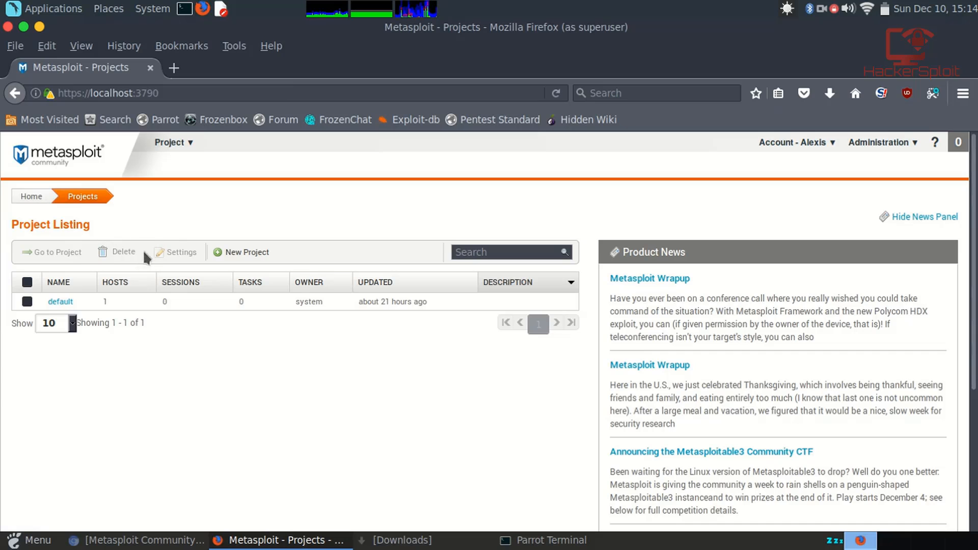
Select the default project and delete it from the Project Listing
click(27, 282)
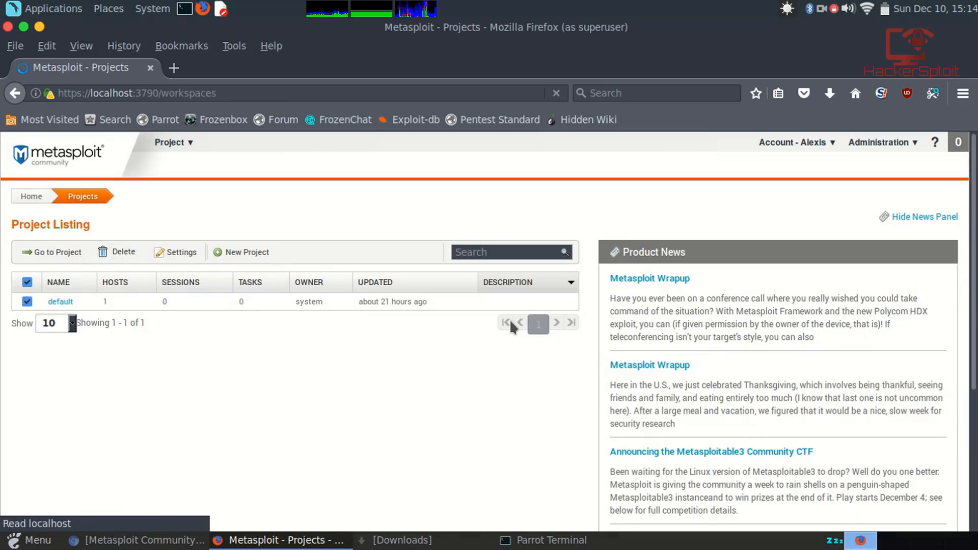
click(122, 253)
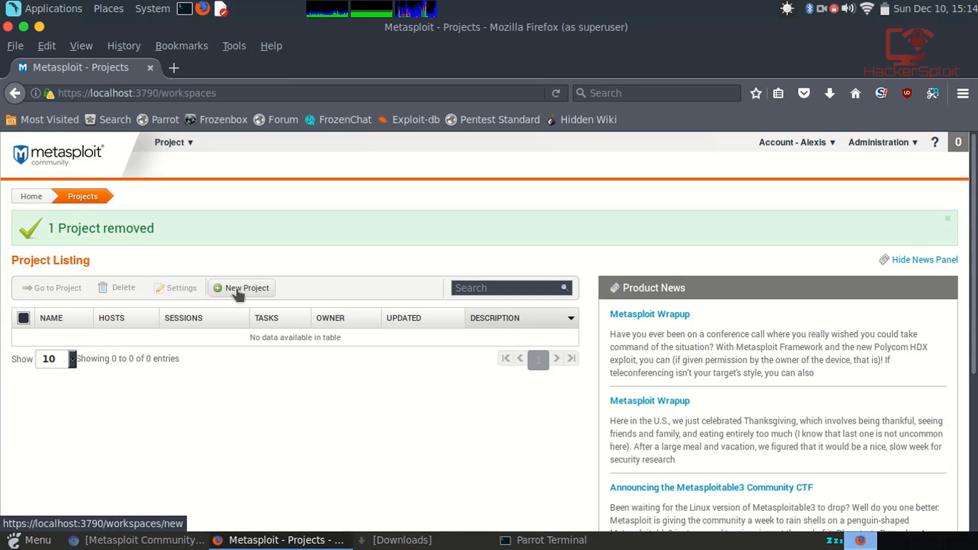
Create project 'Test' described as 'Test Home Network' with range 192.168.1.1-254
click(242, 287)
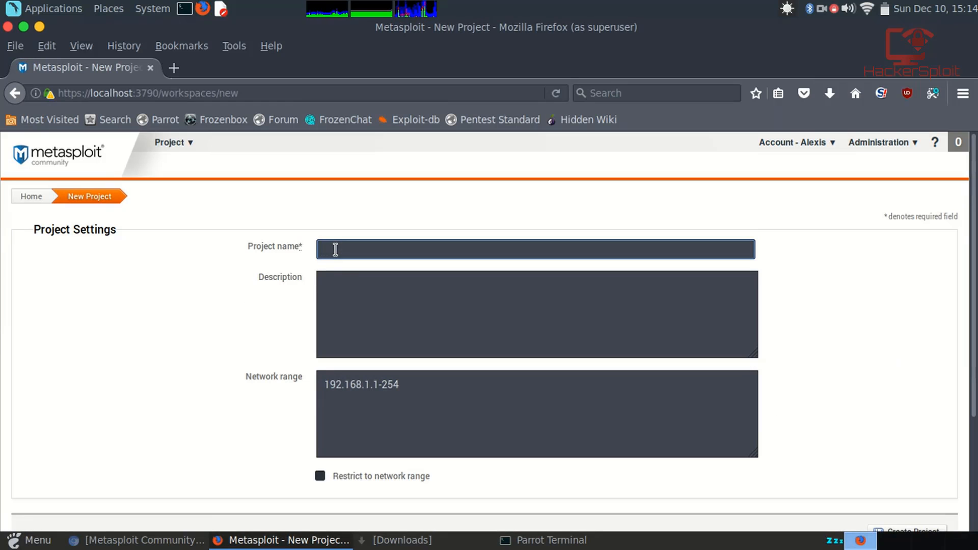
text(test)
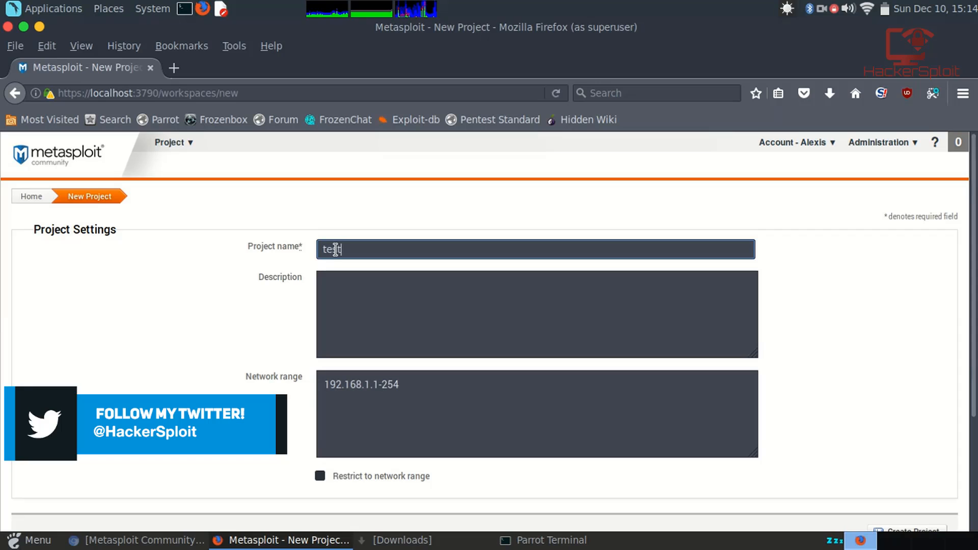
text(Test)
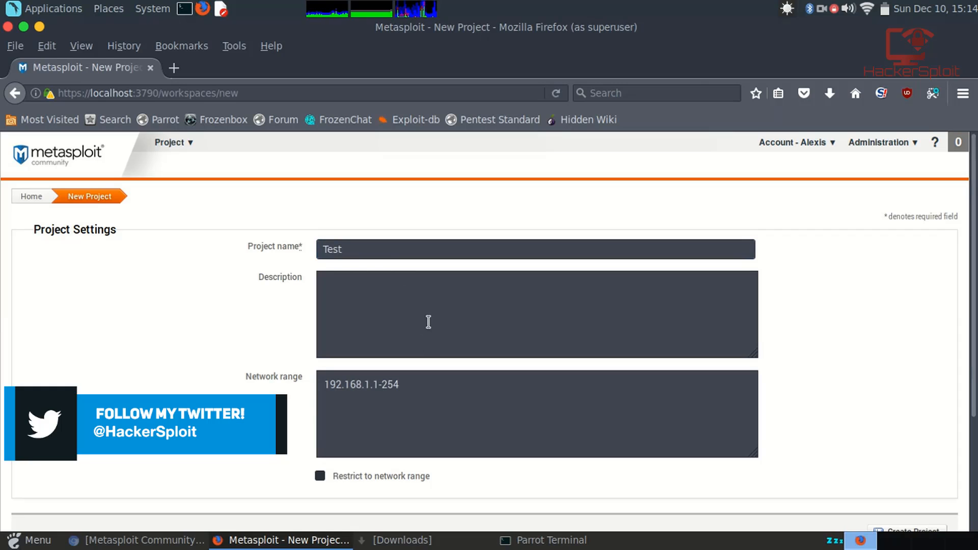
text(Test)
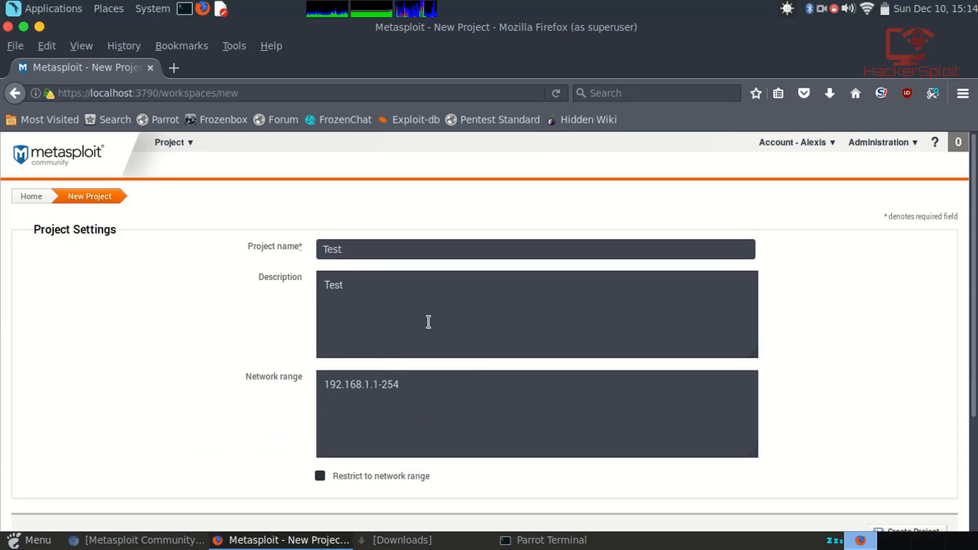
text(Home Netw)
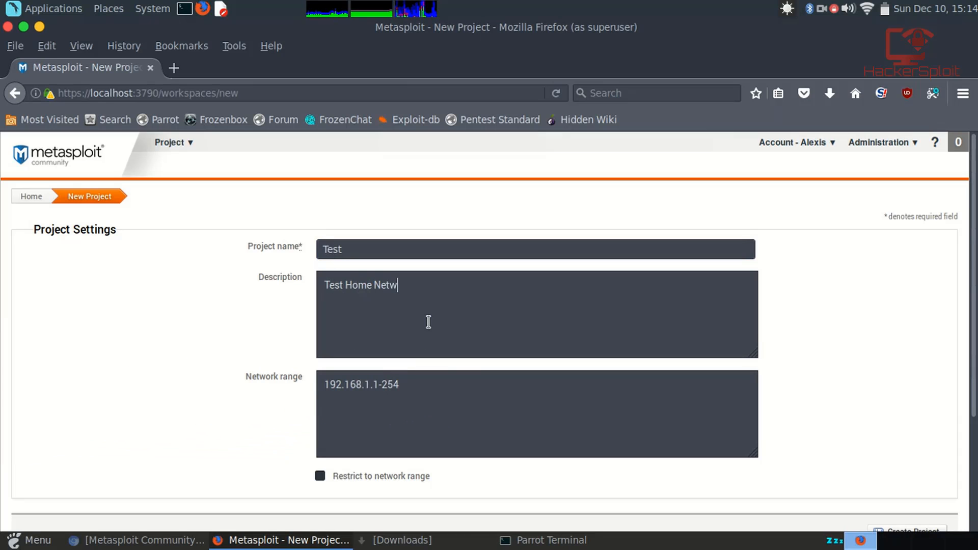
text(ork)
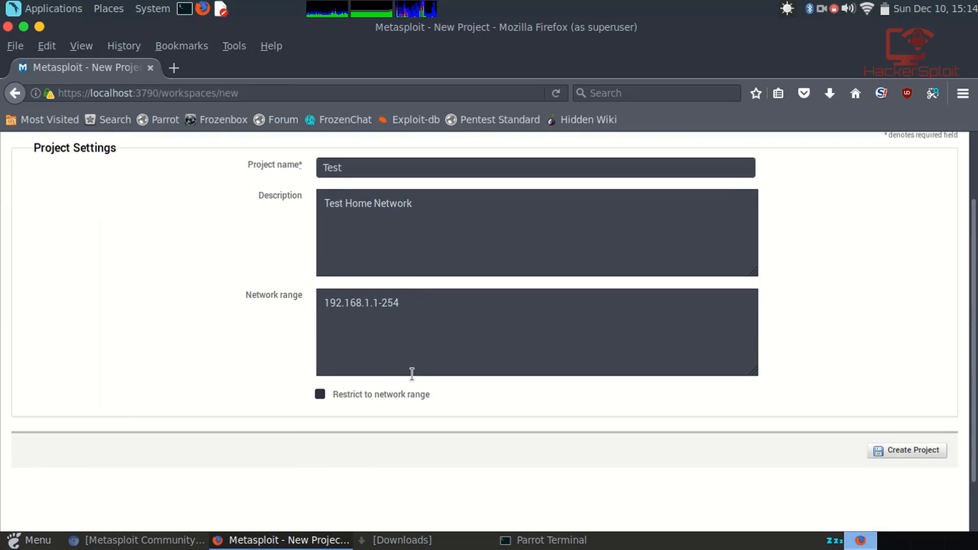
mouse_move(358, 326)
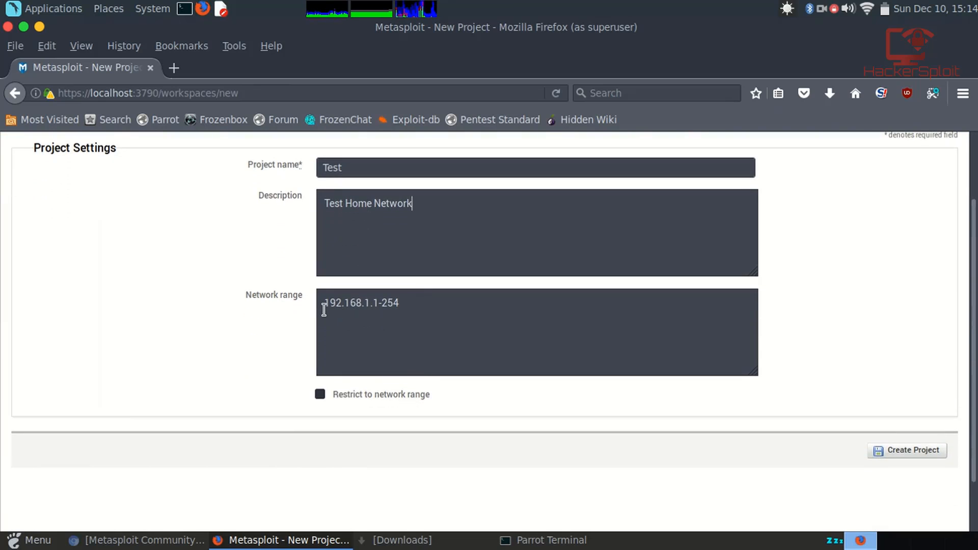
mouse_move(386, 303)
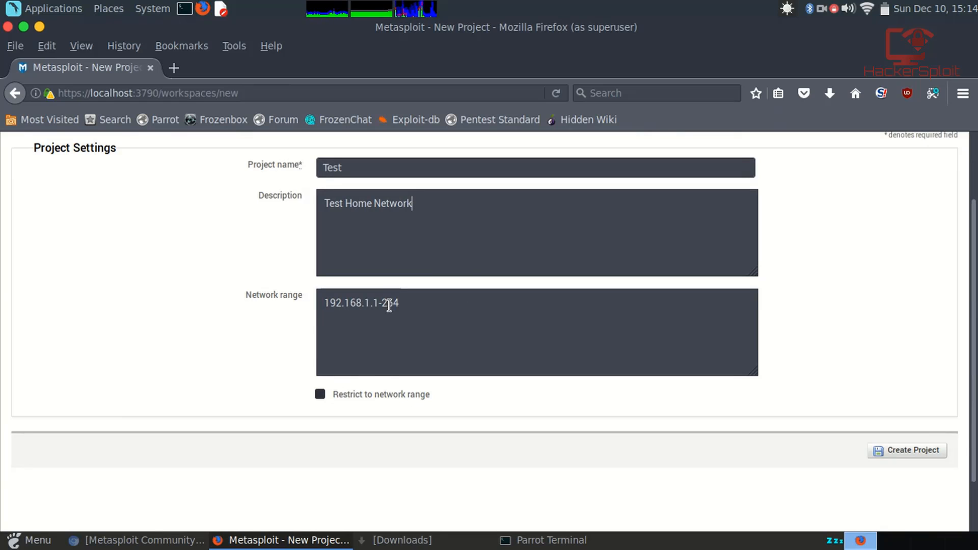
mouse_move(610, 340)
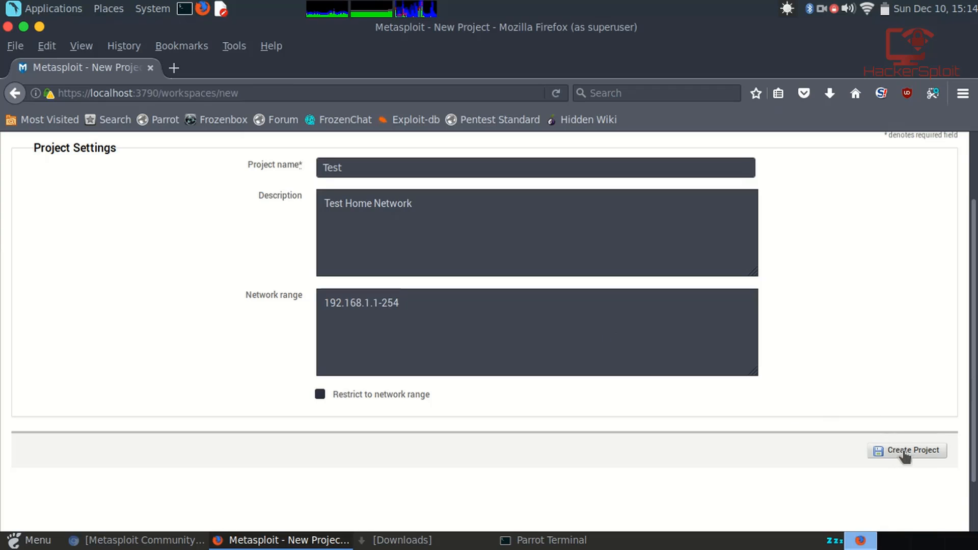
click(906, 450)
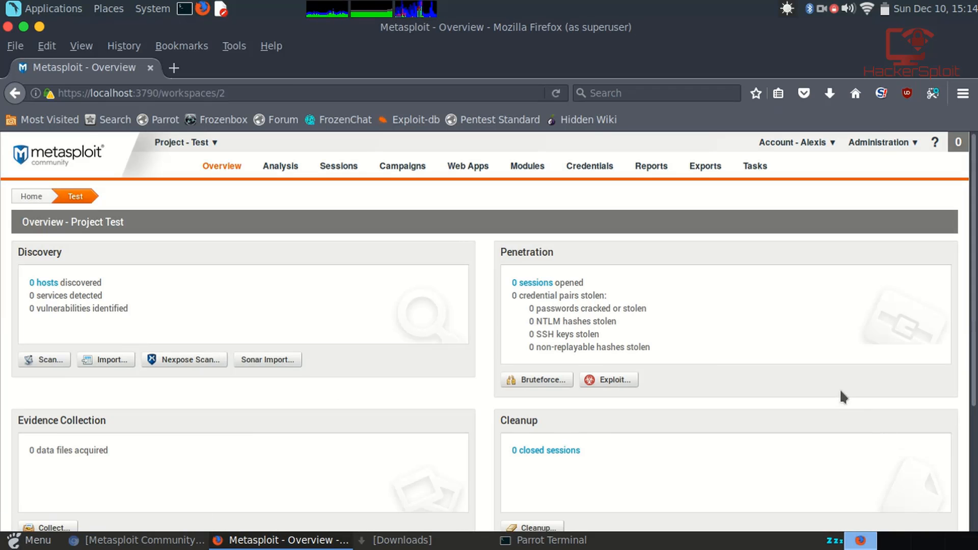
mouse_move(450, 275)
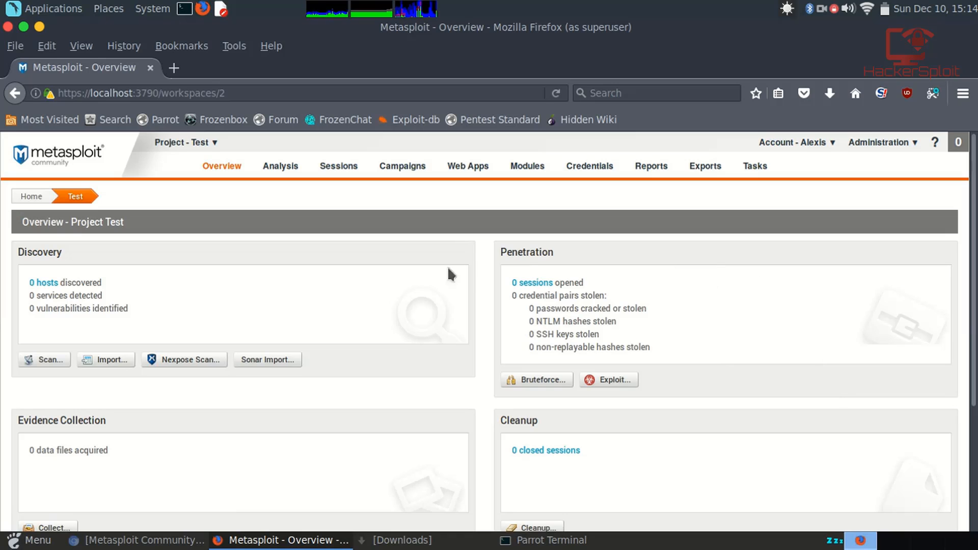
mouse_move(374, 268)
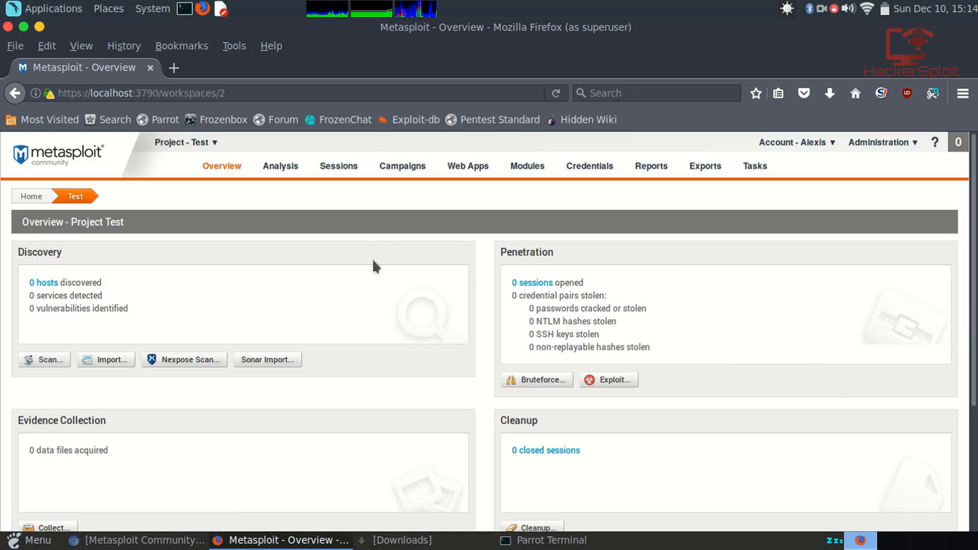
mouse_move(60, 269)
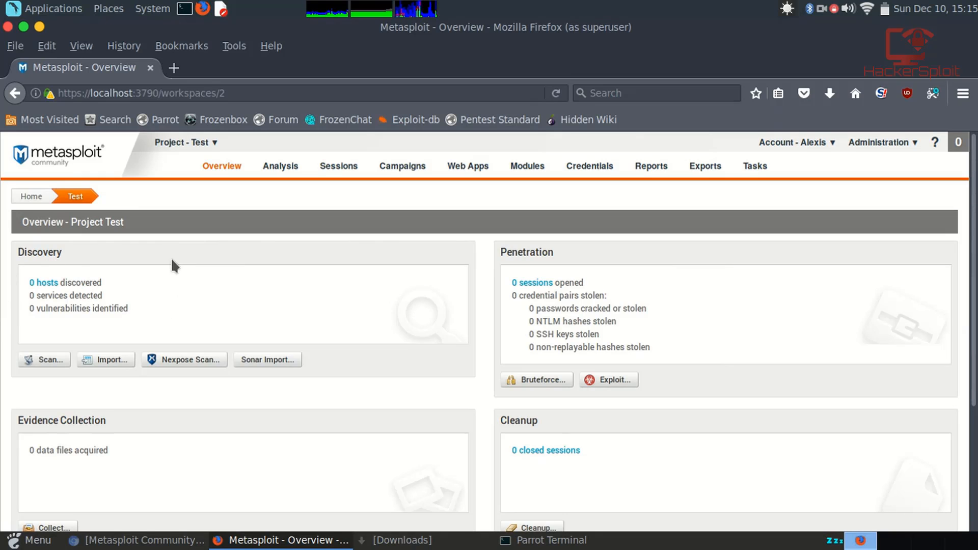
mouse_move(314, 281)
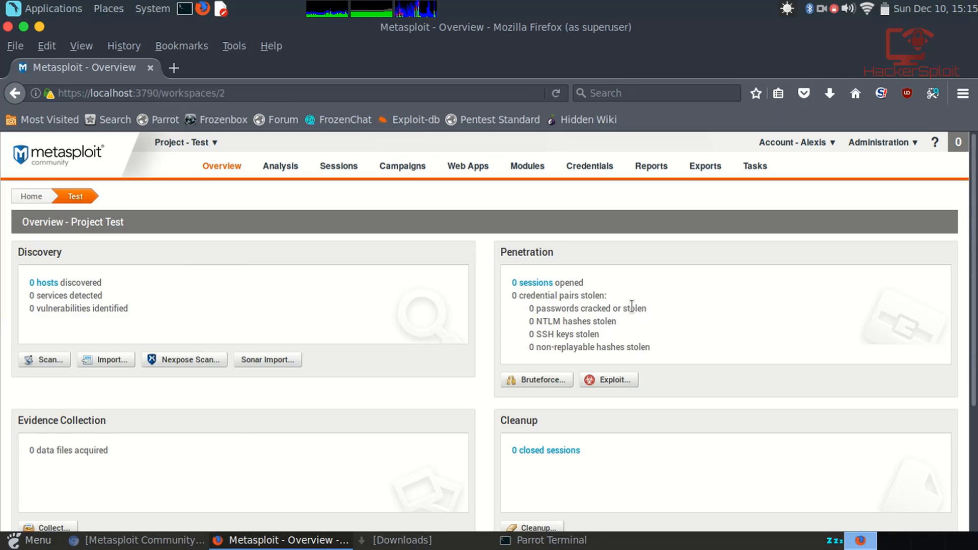
mouse_move(622, 303)
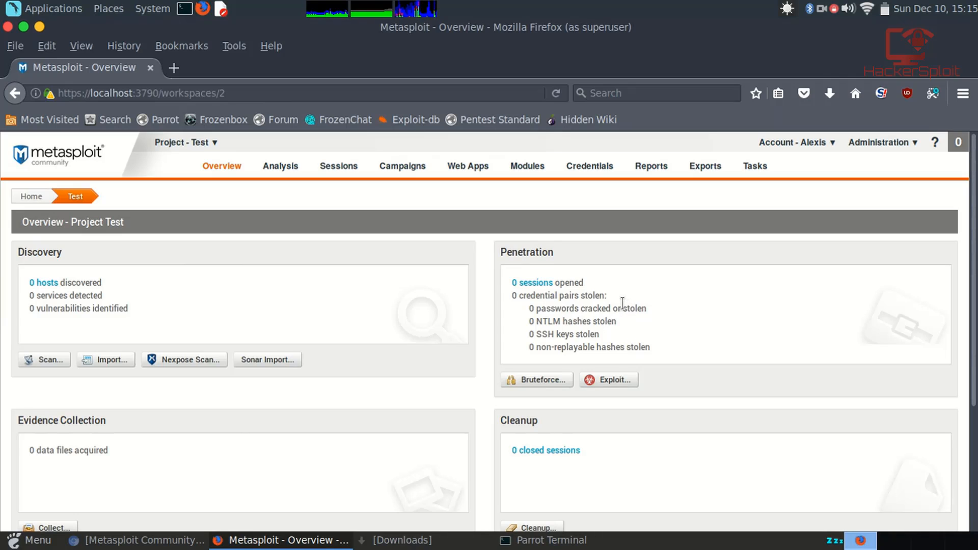
Scroll through the Test project Overview's discovery and penetration summaries
scroll(down, 3)
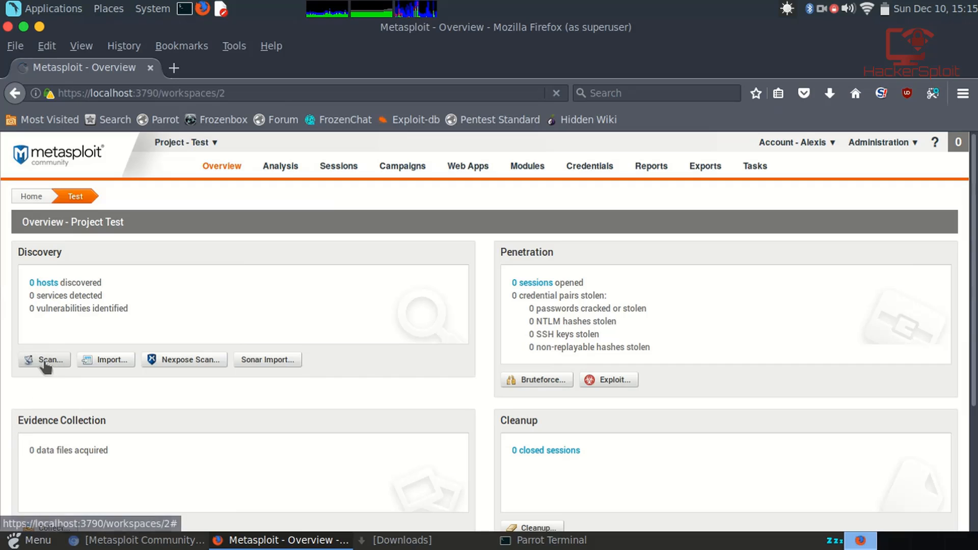
Launch a discovery scan against 192.168.1.1-254 and watch Task 2 start
click(44, 359)
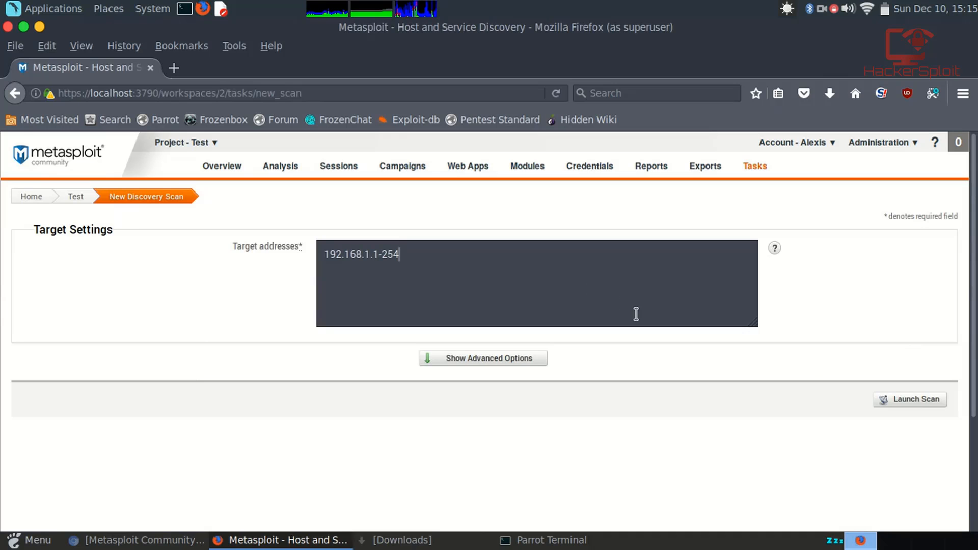
click(909, 399)
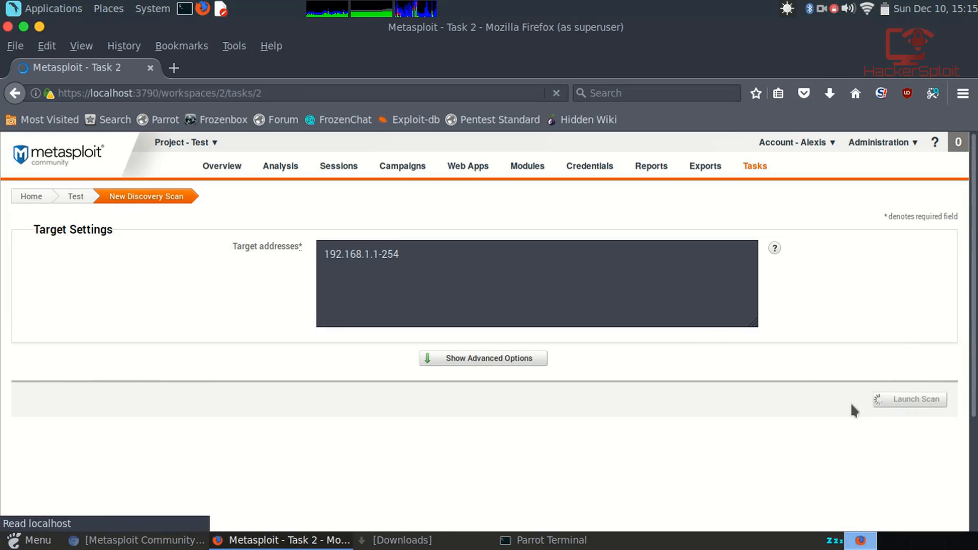
click(907, 398)
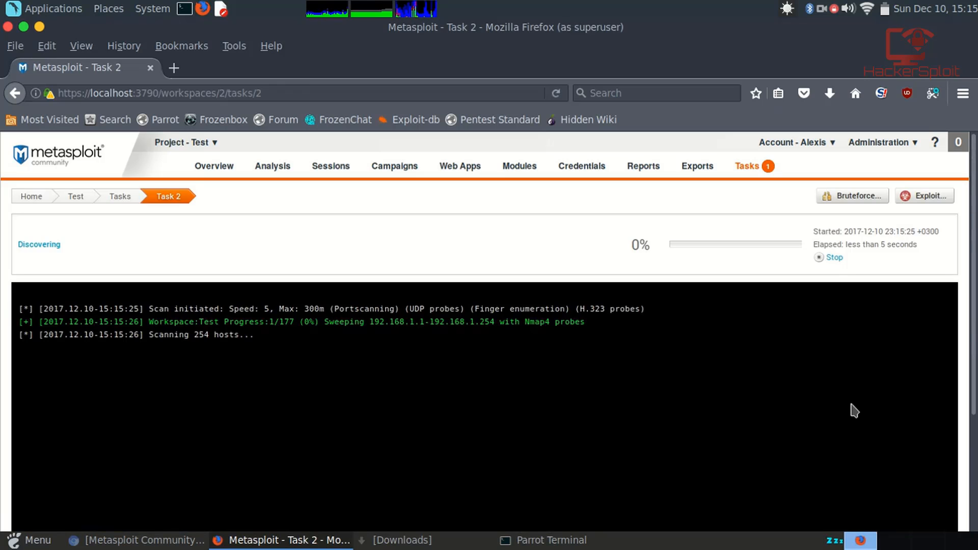
scroll(down, 3)
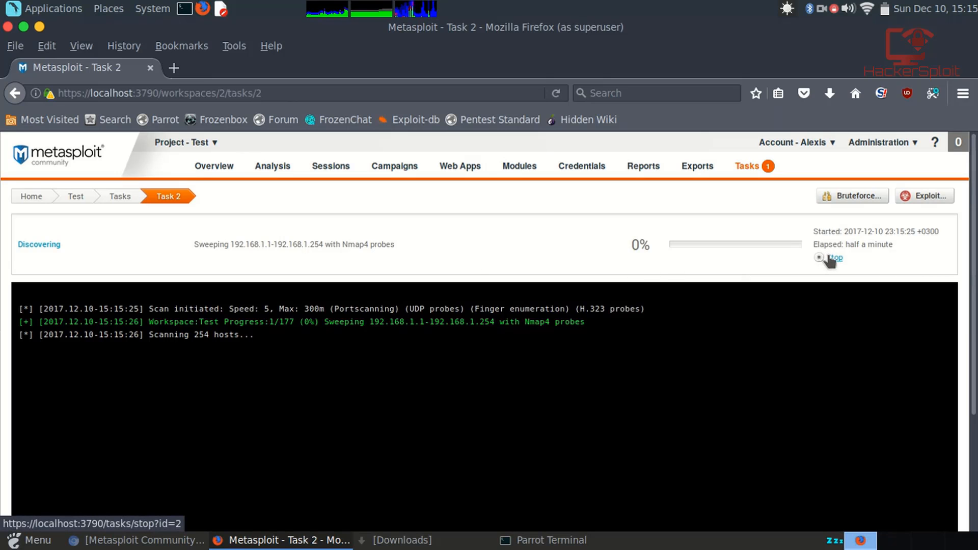
Stop the running Task 2 discovery scan, confirming with OK
click(834, 257)
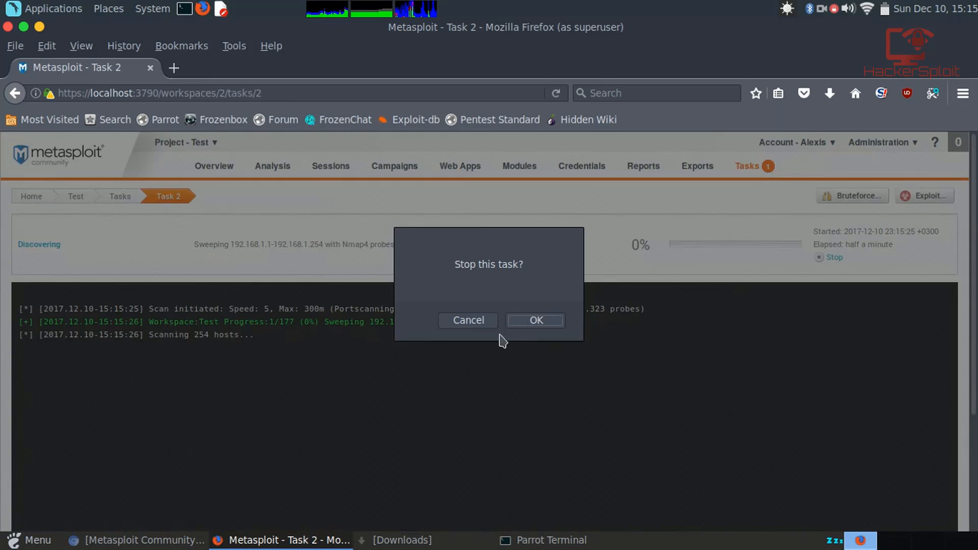
click(467, 320)
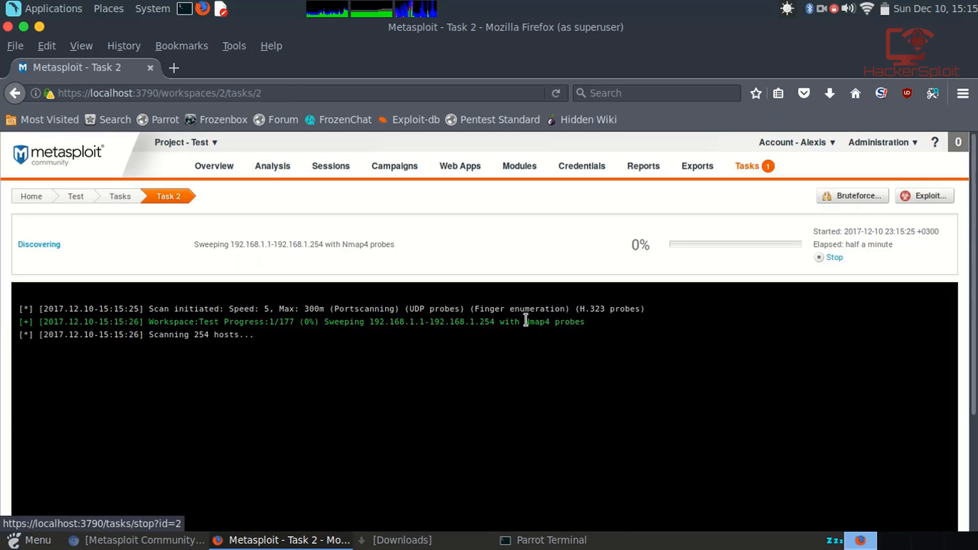
click(834, 257)
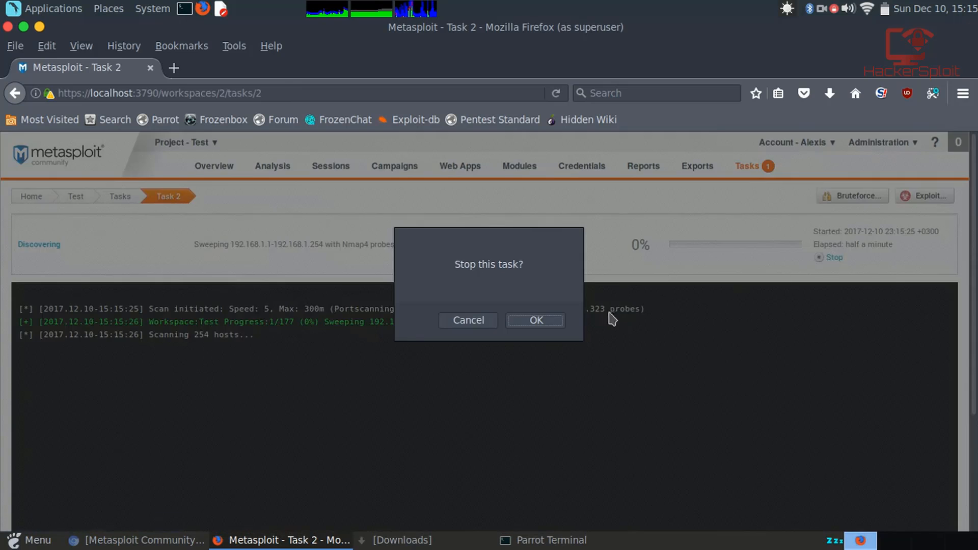
click(533, 319)
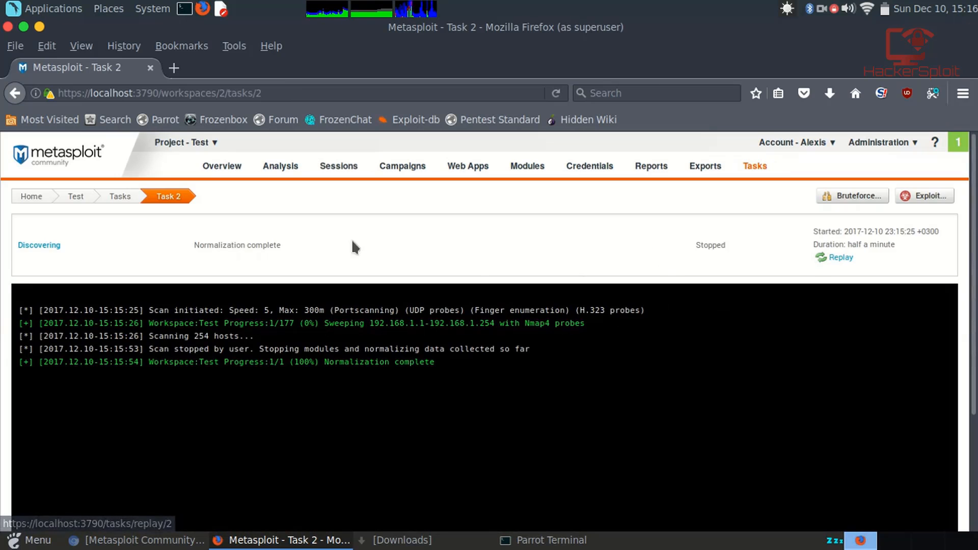
Visit the project's Tasks list, then return to the Test Overview
click(119, 195)
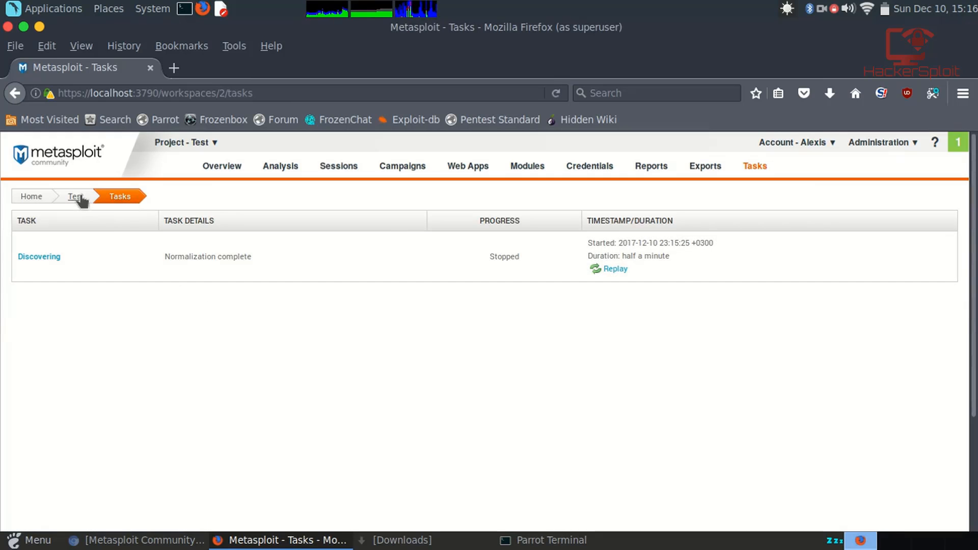
click(74, 195)
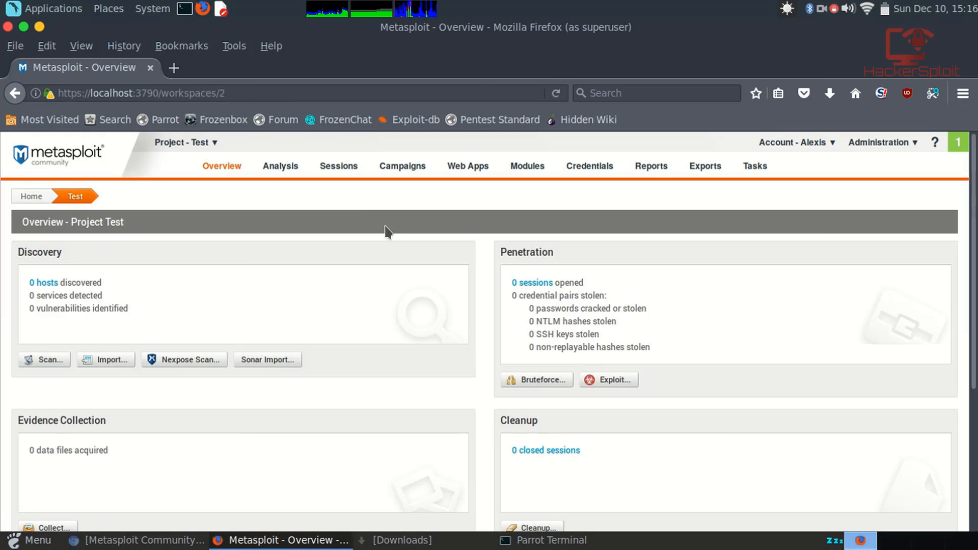
scroll(down, 3)
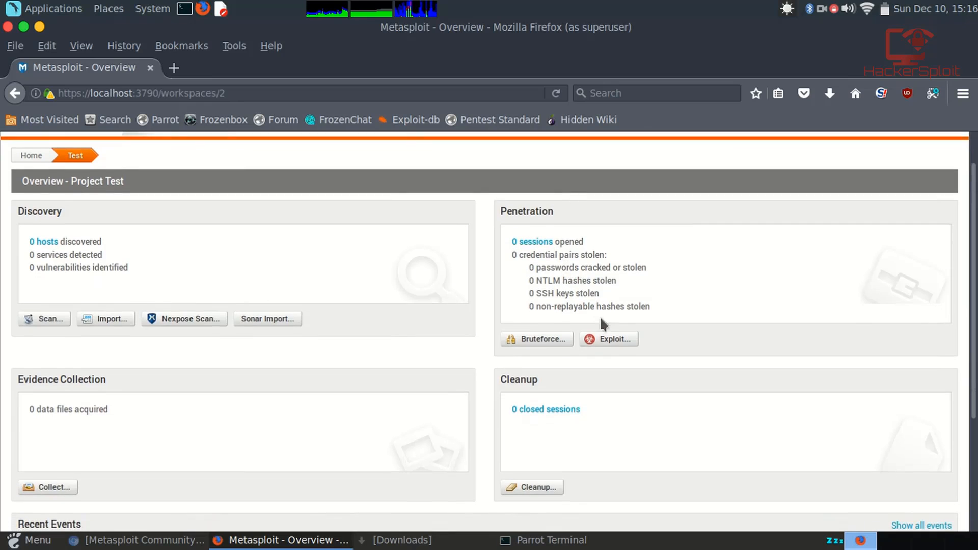
click(612, 339)
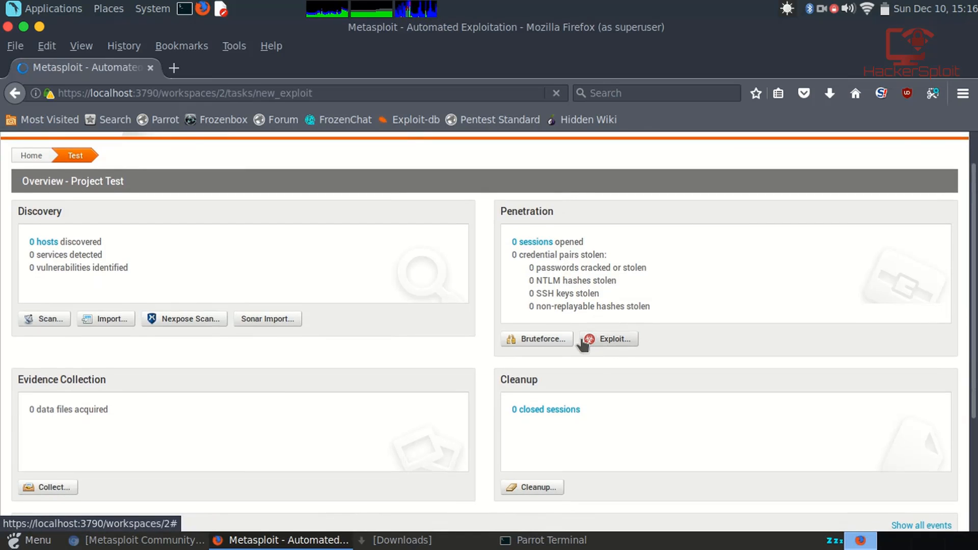
click(611, 339)
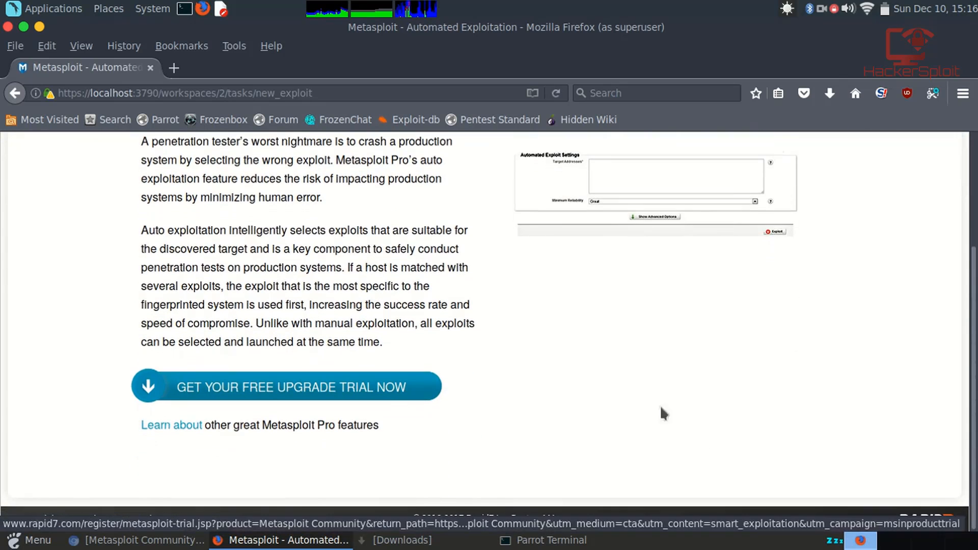
mouse_move(397, 412)
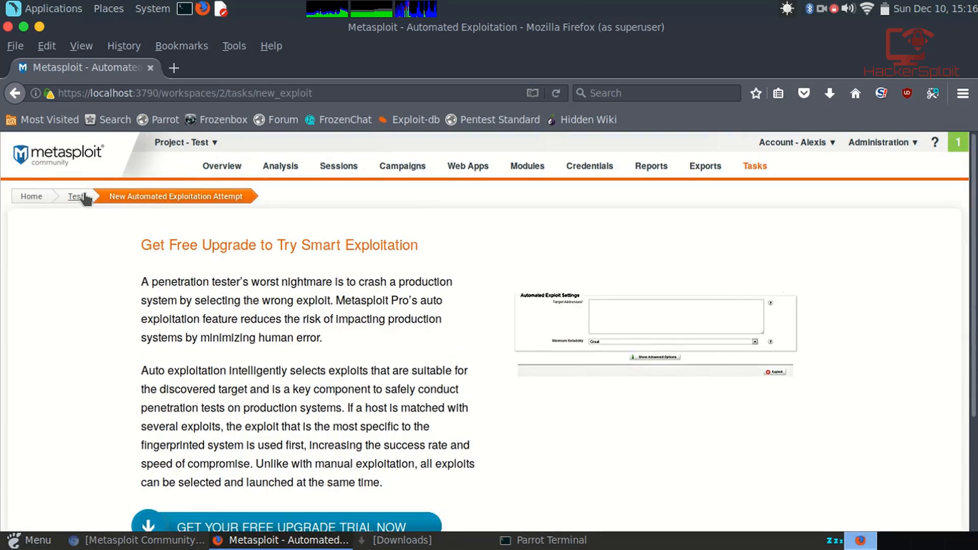
click(73, 195)
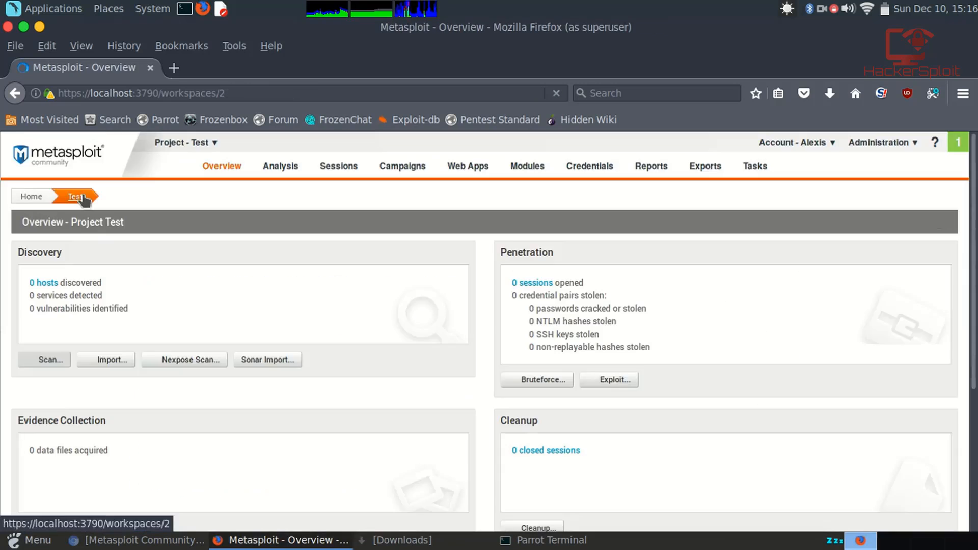
scroll(down, 3)
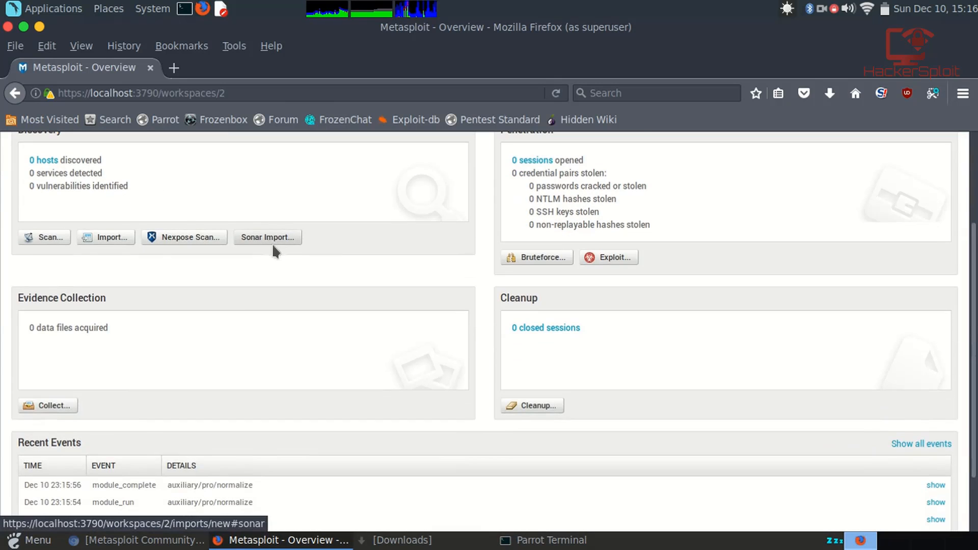
scroll(down, 3)
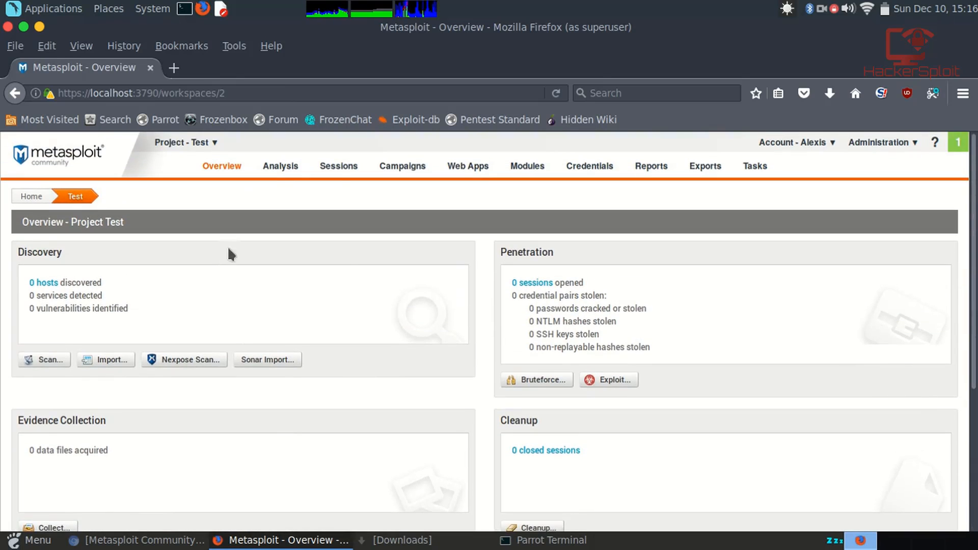
click(281, 166)
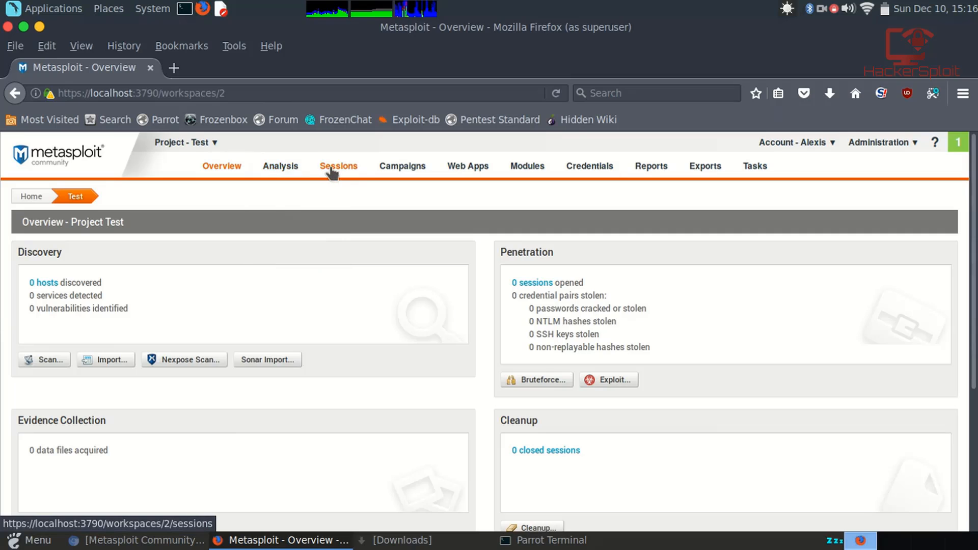
mouse_move(468, 169)
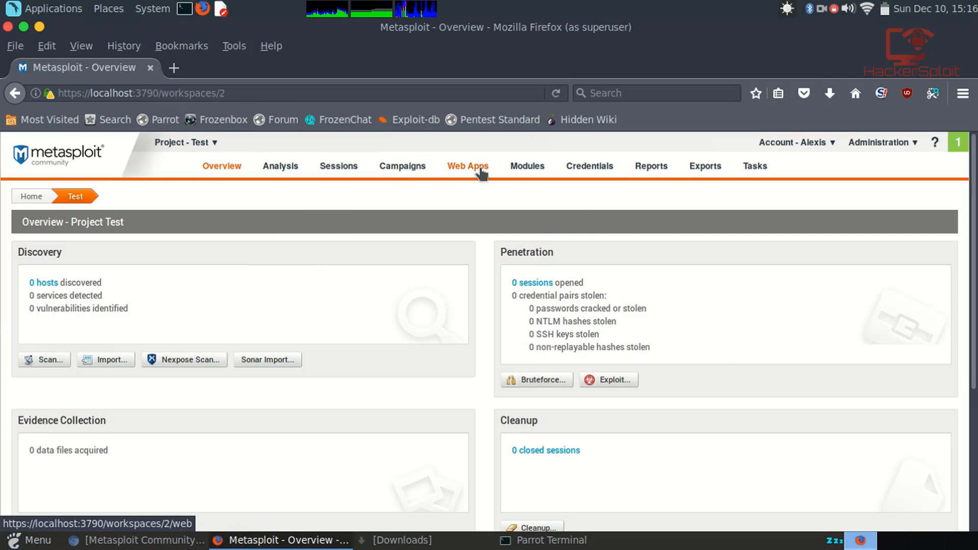
mouse_move(461, 173)
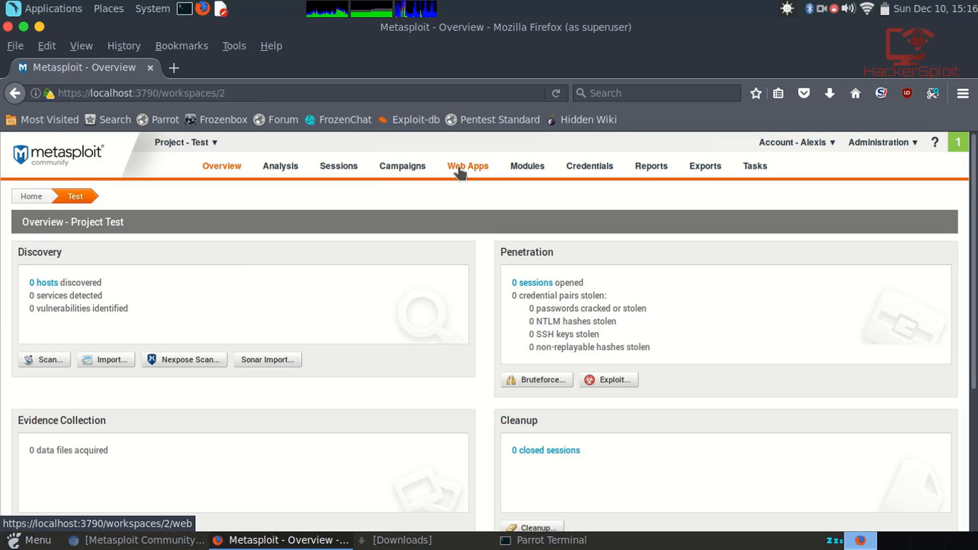
mouse_move(463, 180)
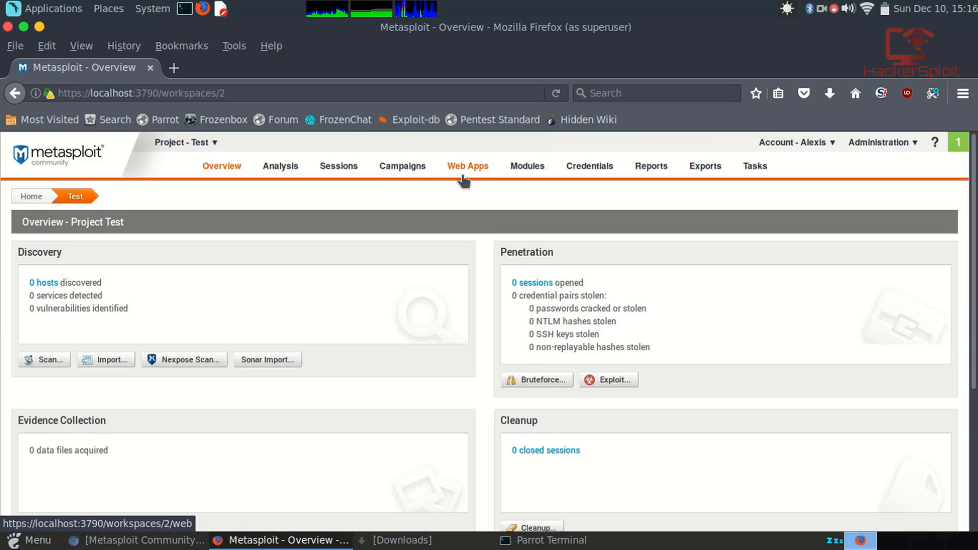
mouse_move(459, 178)
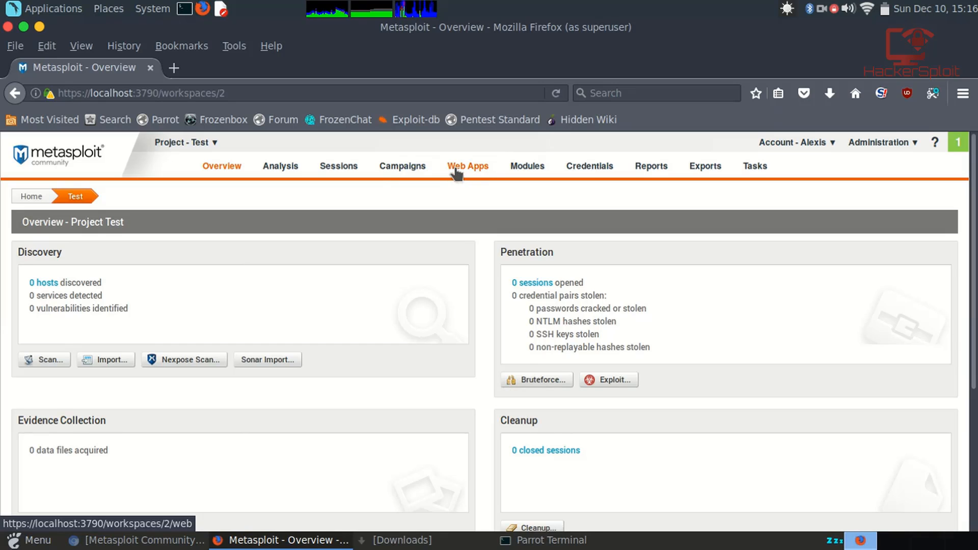